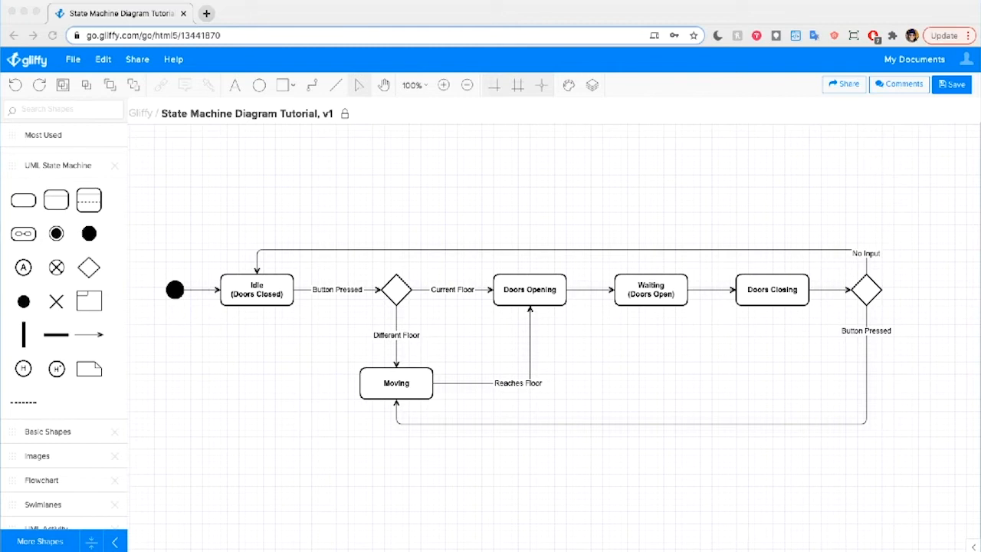
mouse_move(642, 310)
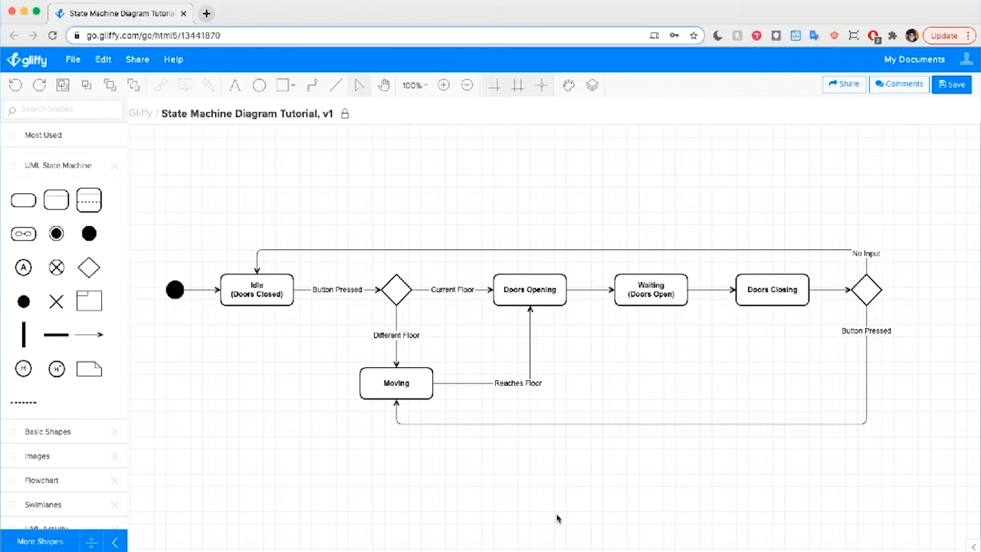
mouse_move(180, 257)
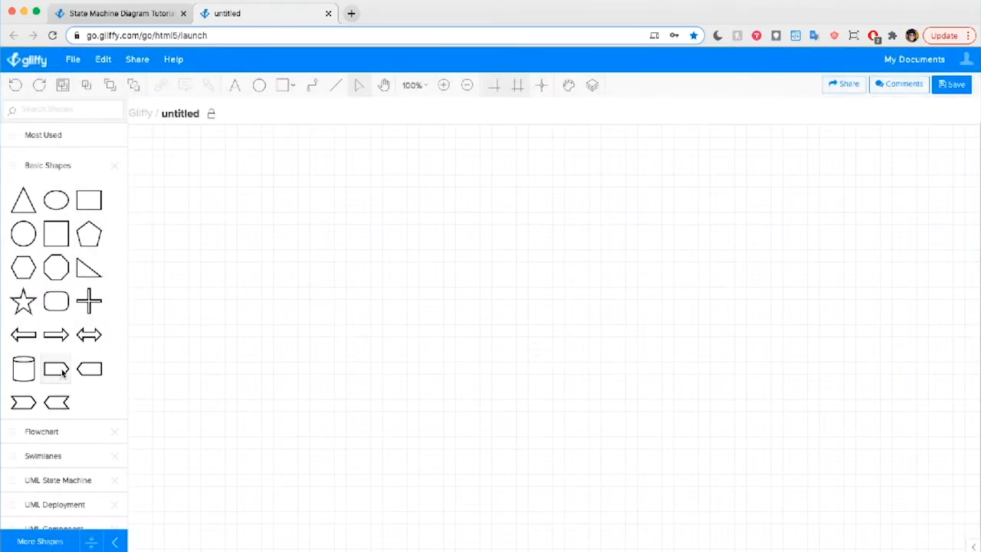
- Expand the UML State Machine category in the shape library
scroll("down", 3)
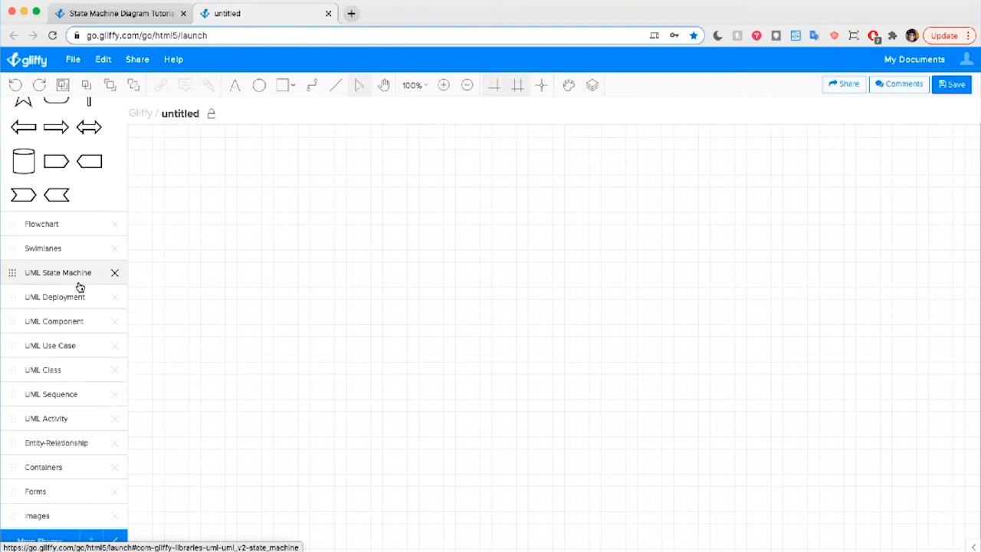
left_click(57, 272)
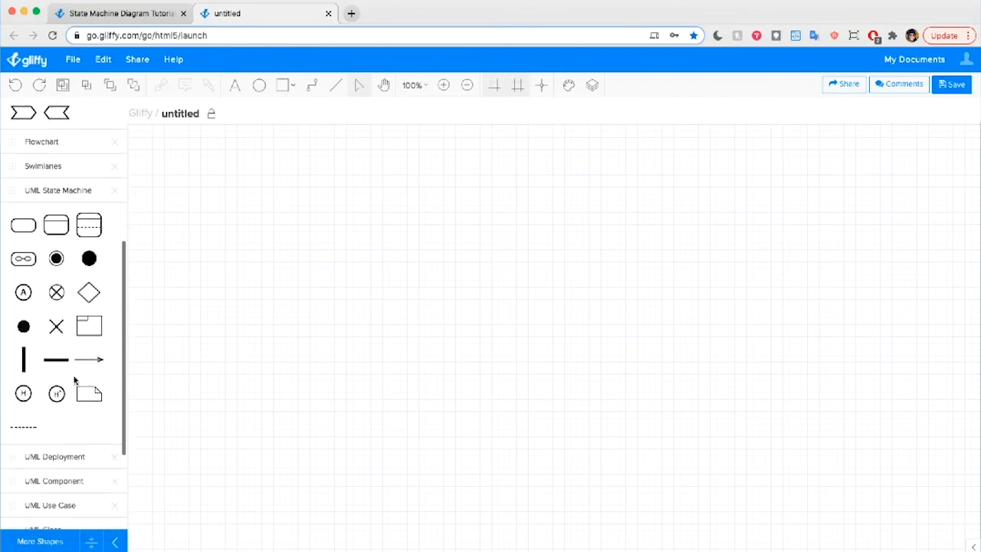
mouse_move(645, 387)
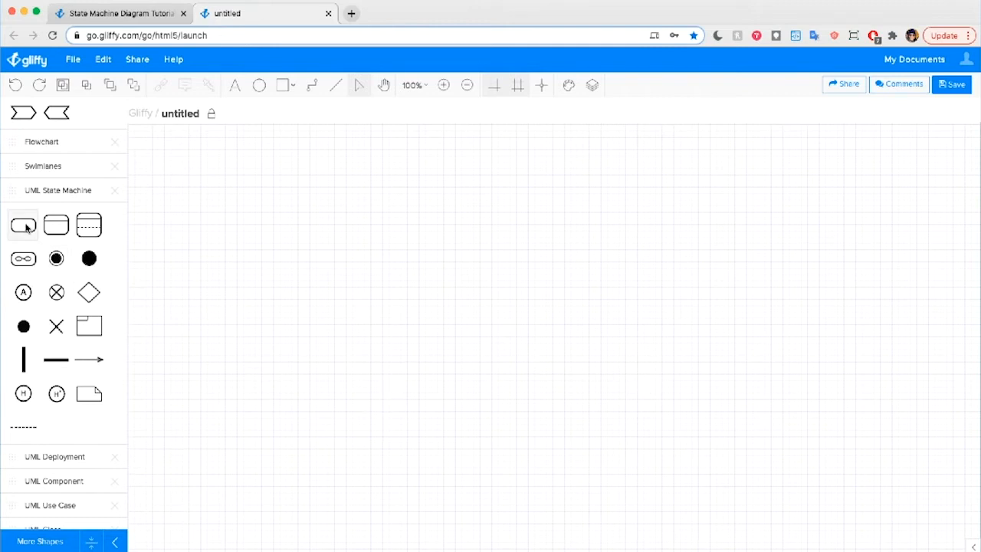
- Place state boxes labeled Idle (doors closed) and Moving at the start of the row
left_click_drag(23, 224, 330, 260)
type("Idle")
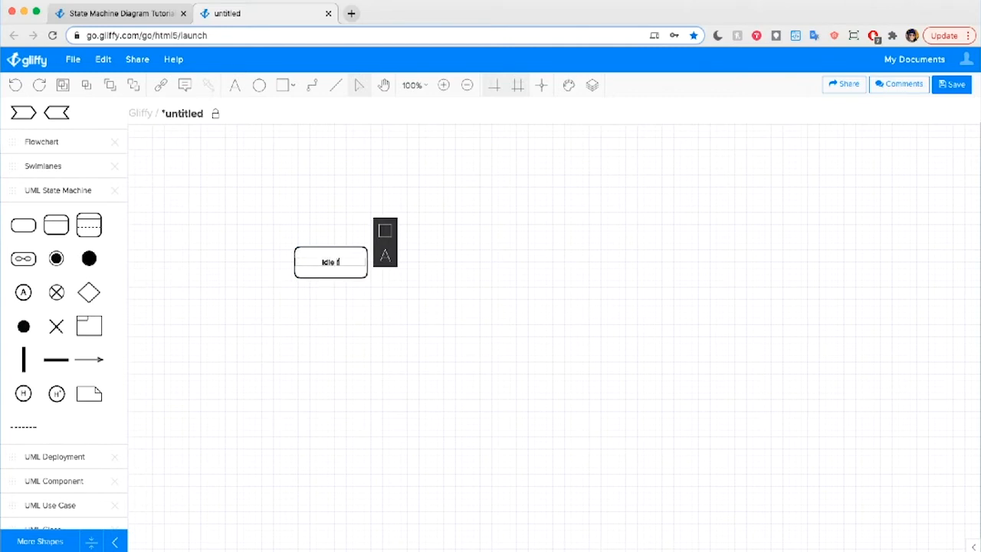
type("(doors closed")
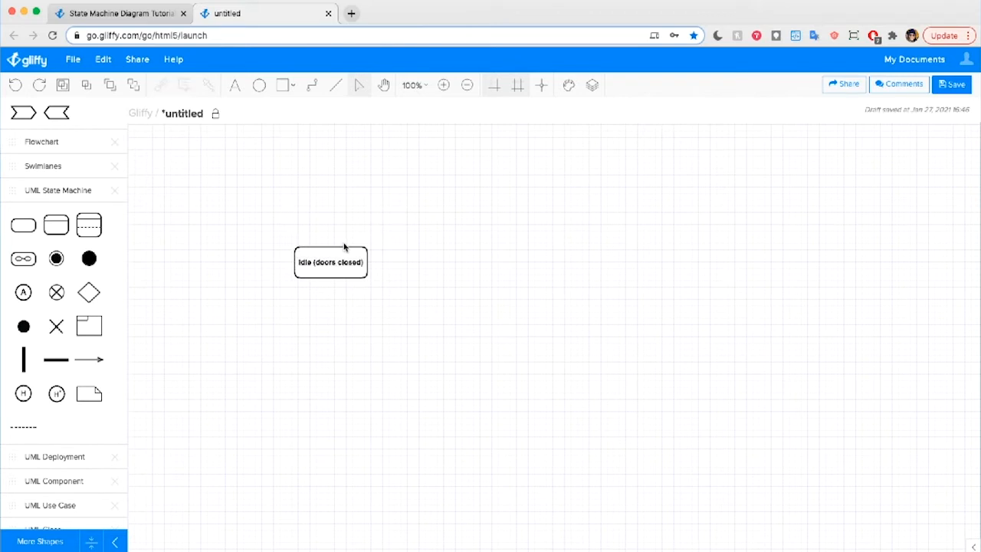
left_click_drag(330, 261, 283, 268)
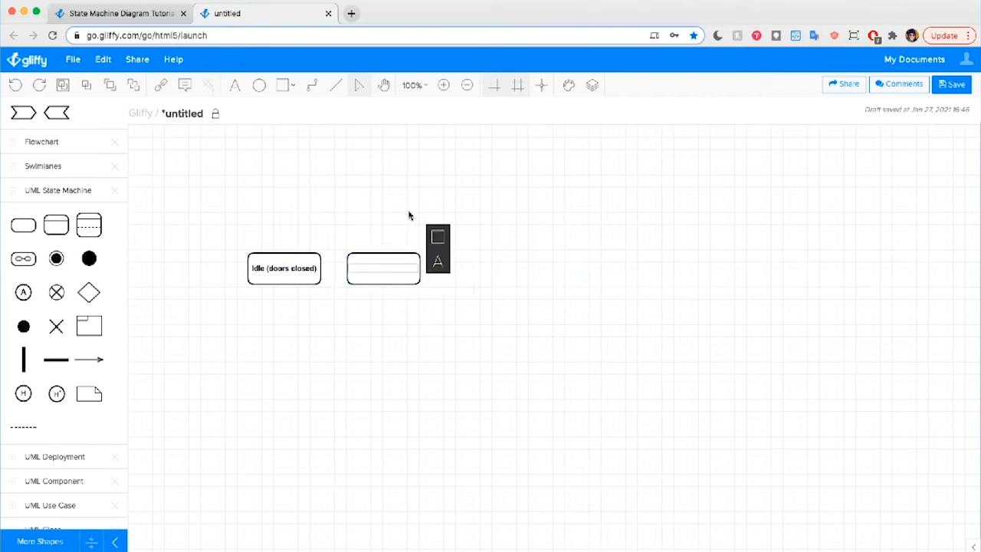
left_click(383, 267)
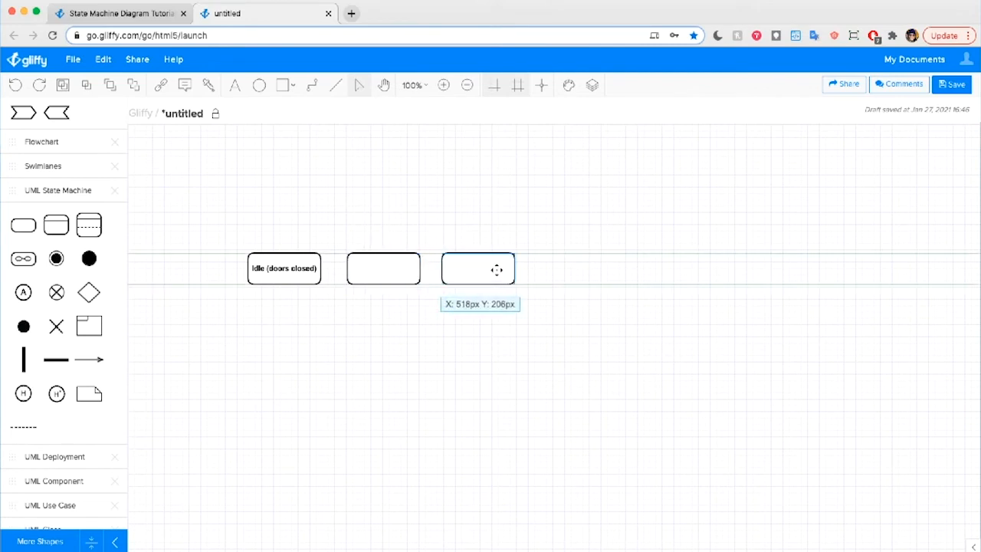
left_click(383, 268)
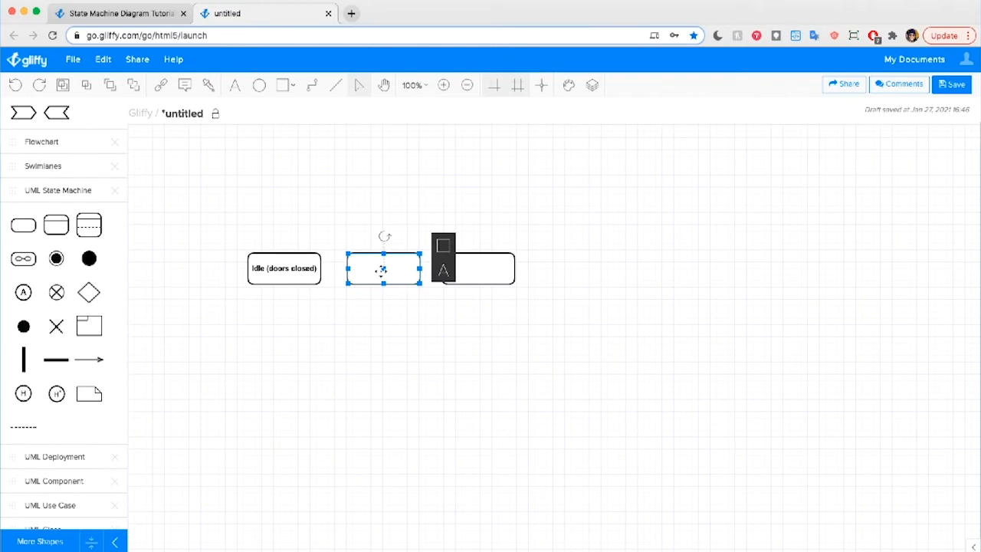
type("Moving")
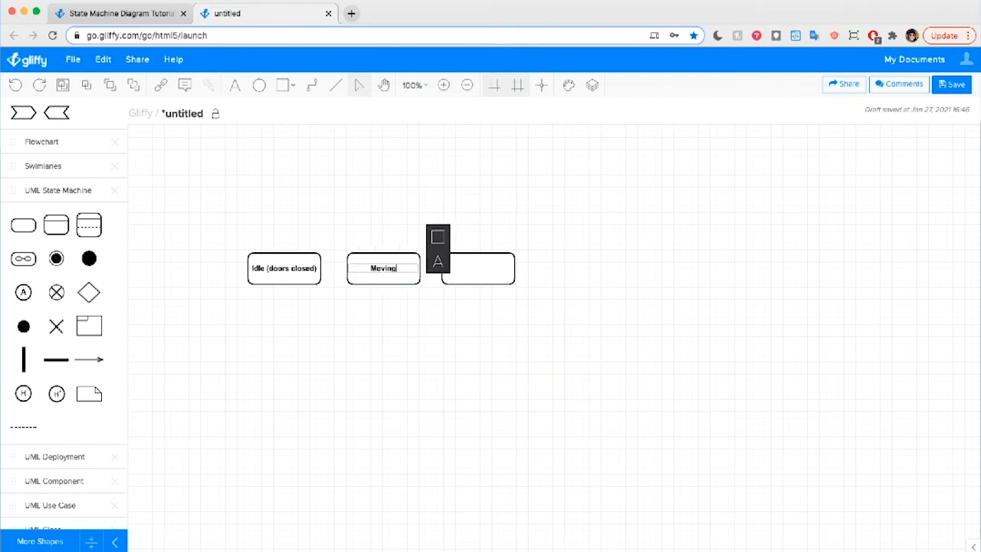
- Add states Doors Opening, Waiting (doors open) and Doors Closing to complete the row
left_click(477, 268)
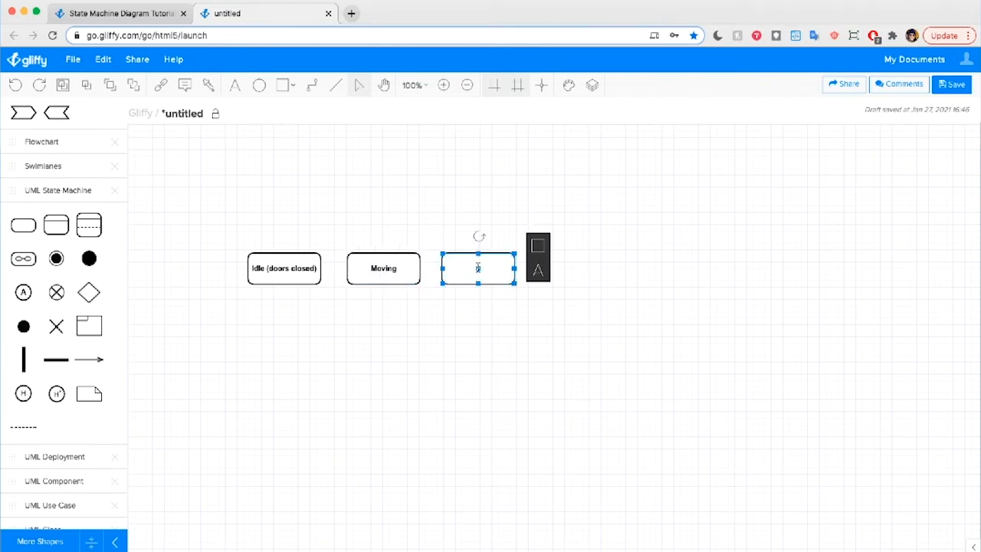
type("Doors Opening")
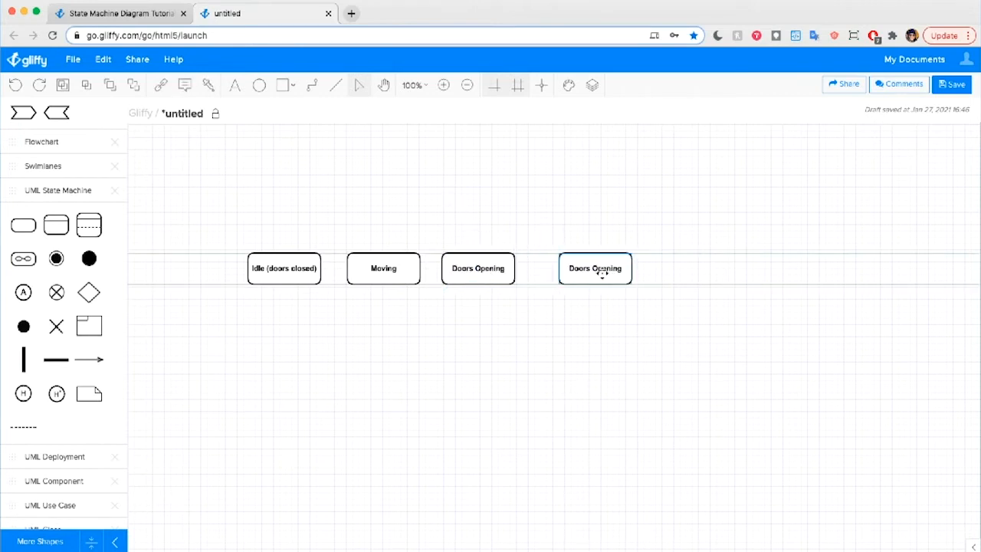
left_click(595, 269)
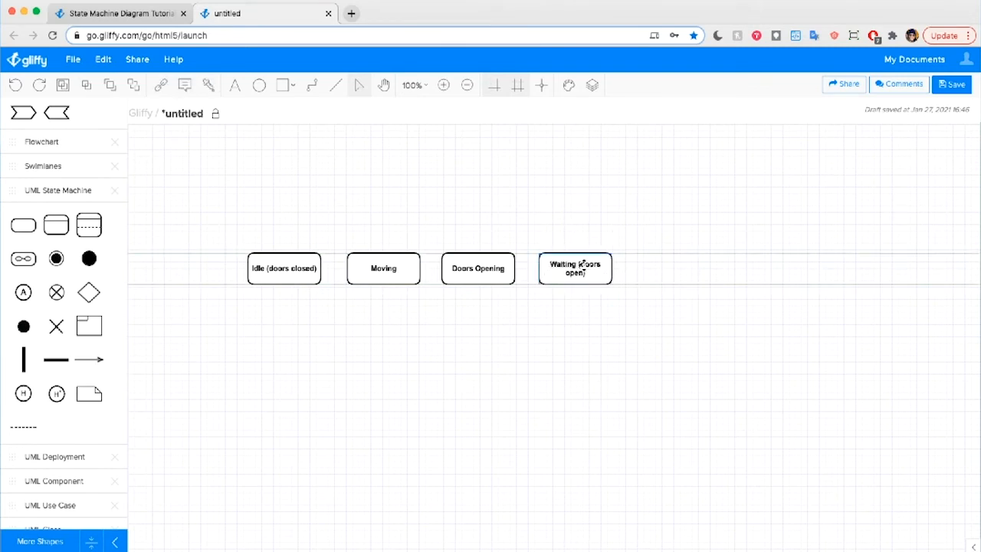
left_click_drag(574, 268, 672, 268)
type("Doors")
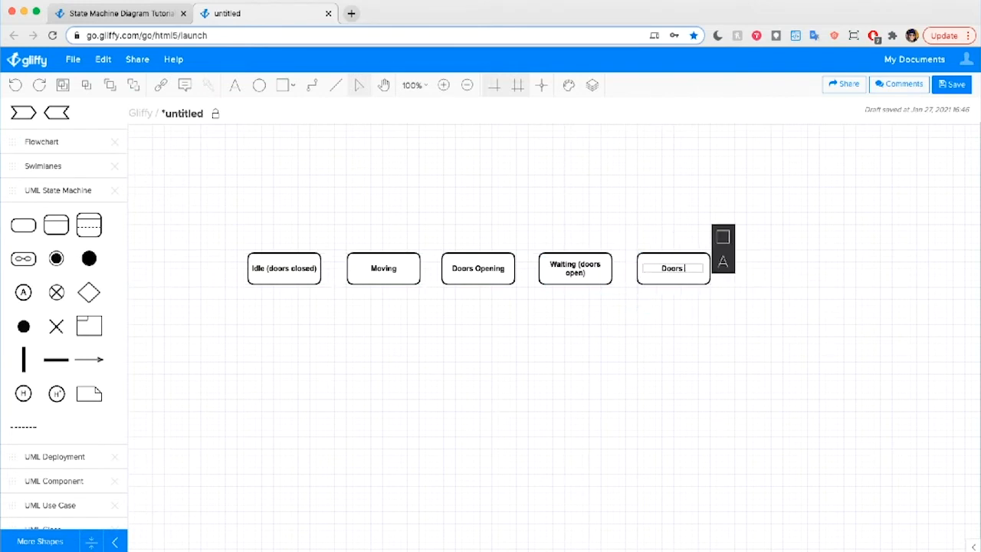
left_click(300, 365)
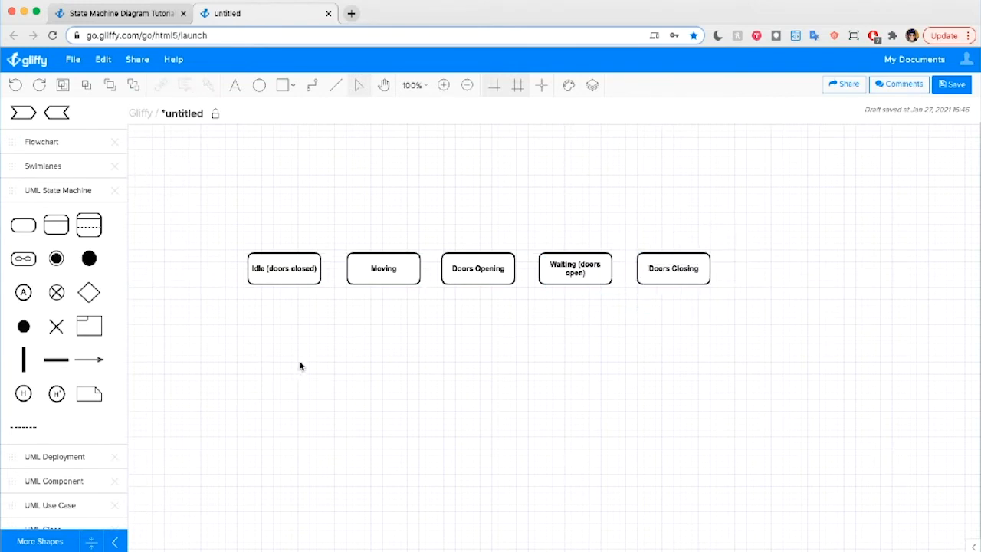
mouse_move(226, 220)
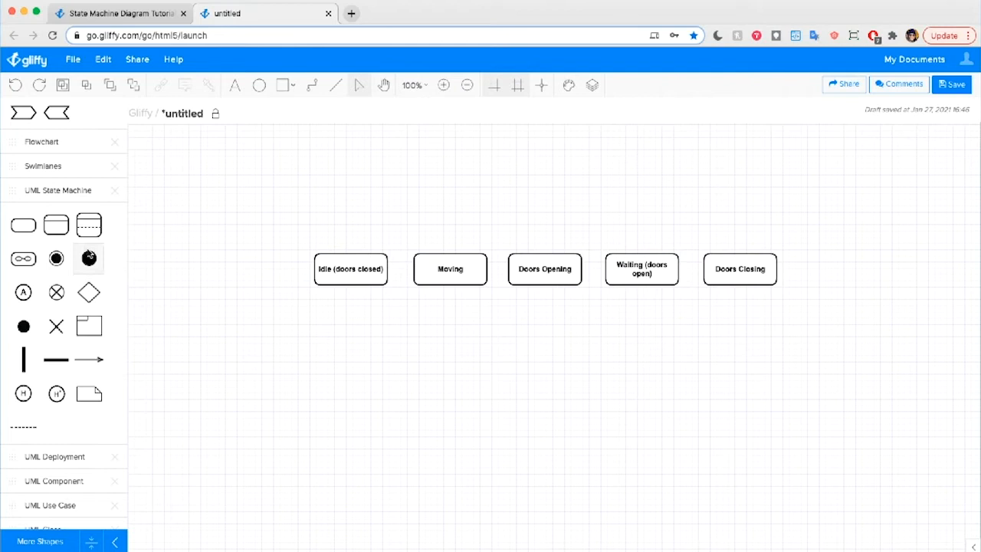
- Add an initial-state dot left of Idle and connect a transition arrow from it into Idle
left_click_drag(90, 259, 233, 228)
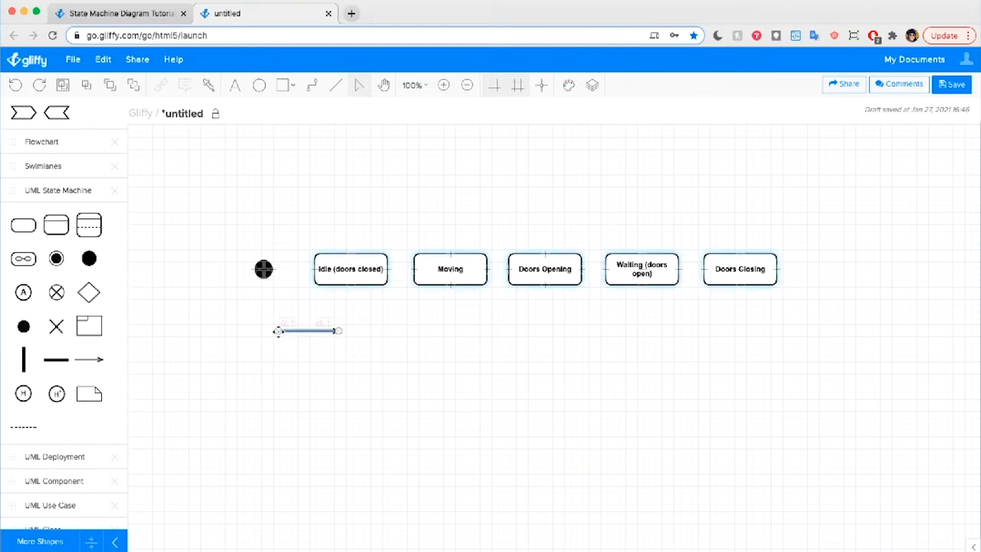
left_click_drag(278, 330, 339, 331)
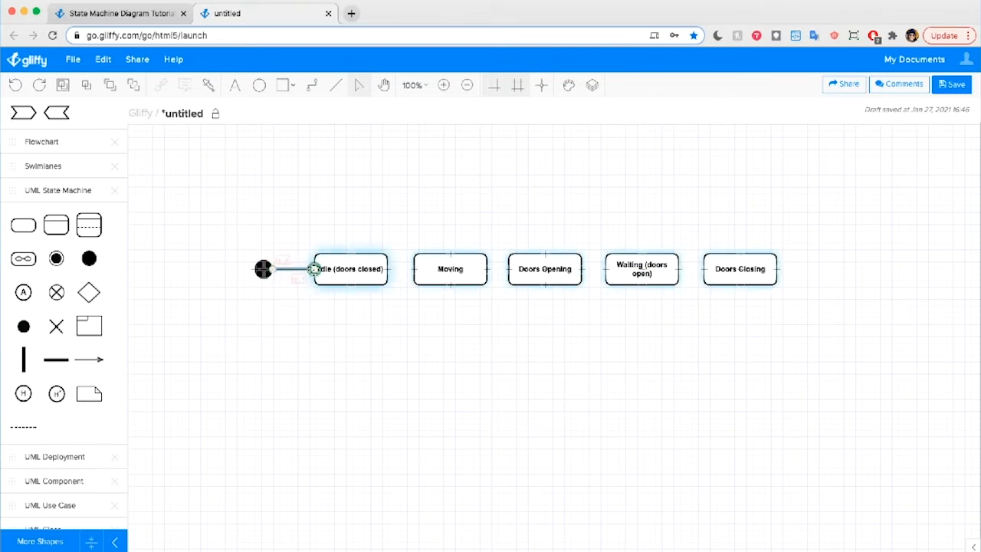
left_click_drag(314, 269, 269, 329)
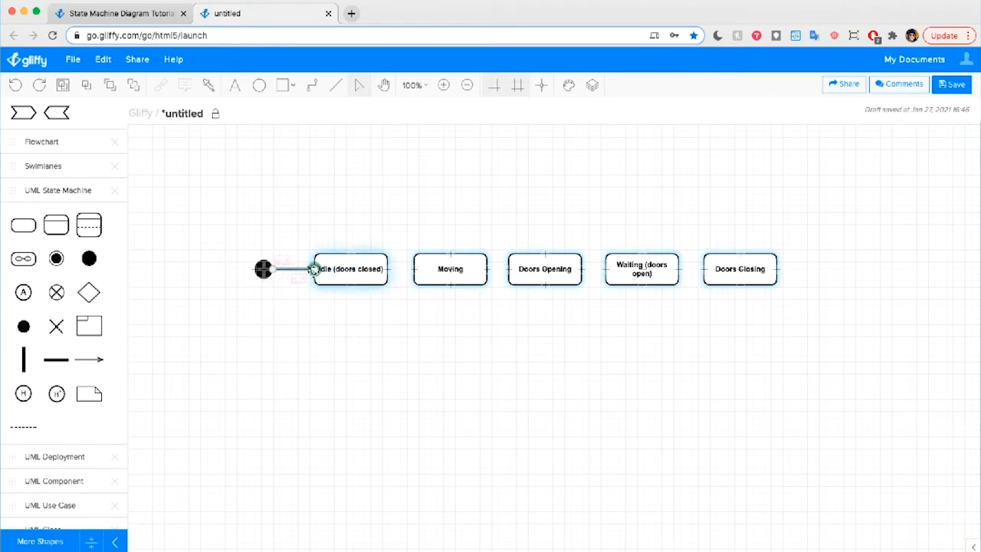
left_click(342, 339)
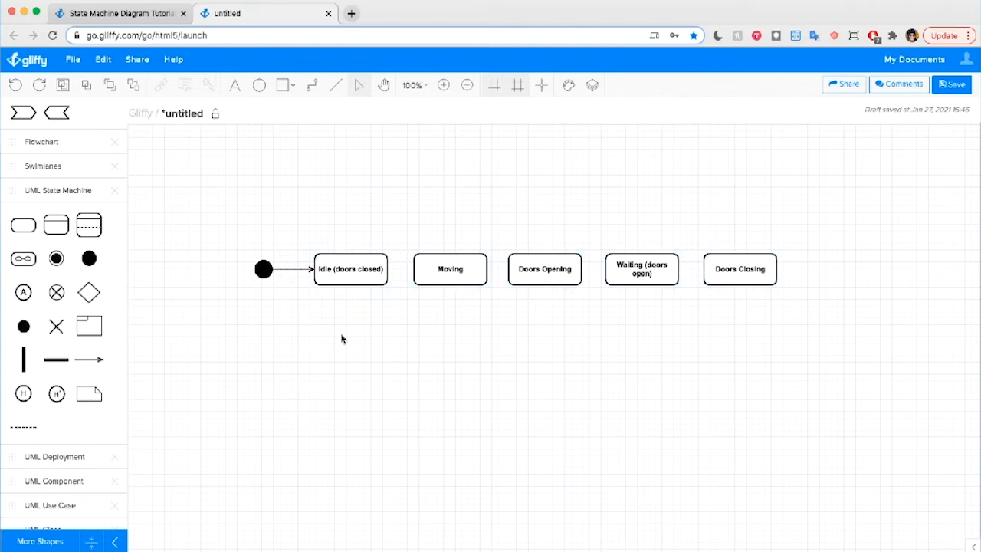
left_click_drag(350, 268, 370, 294)
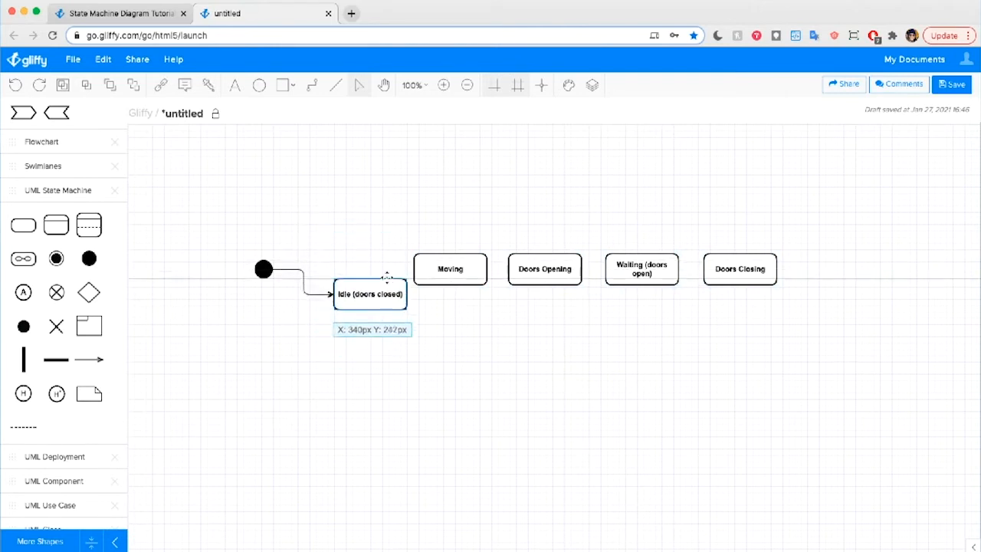
left_click_drag(370, 294, 354, 269)
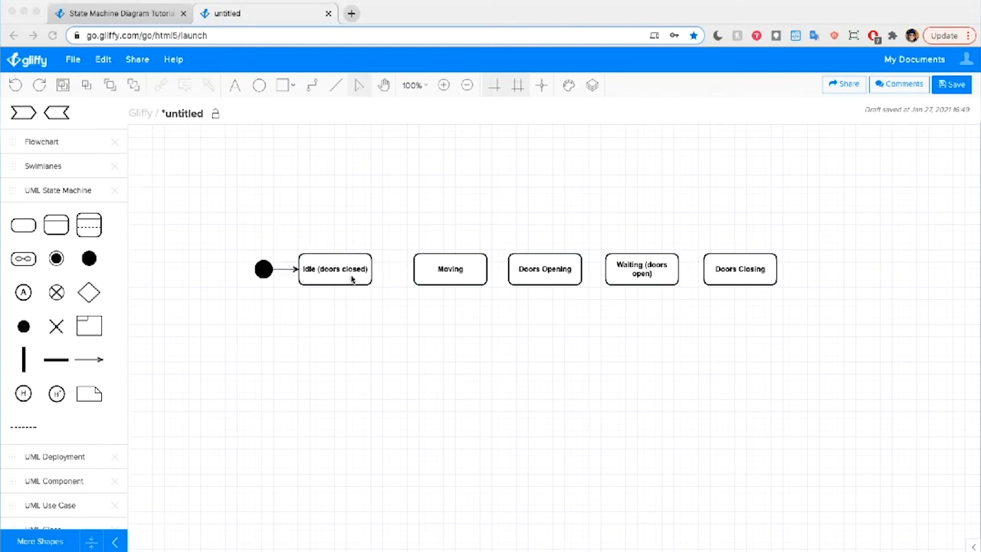
mouse_move(284, 354)
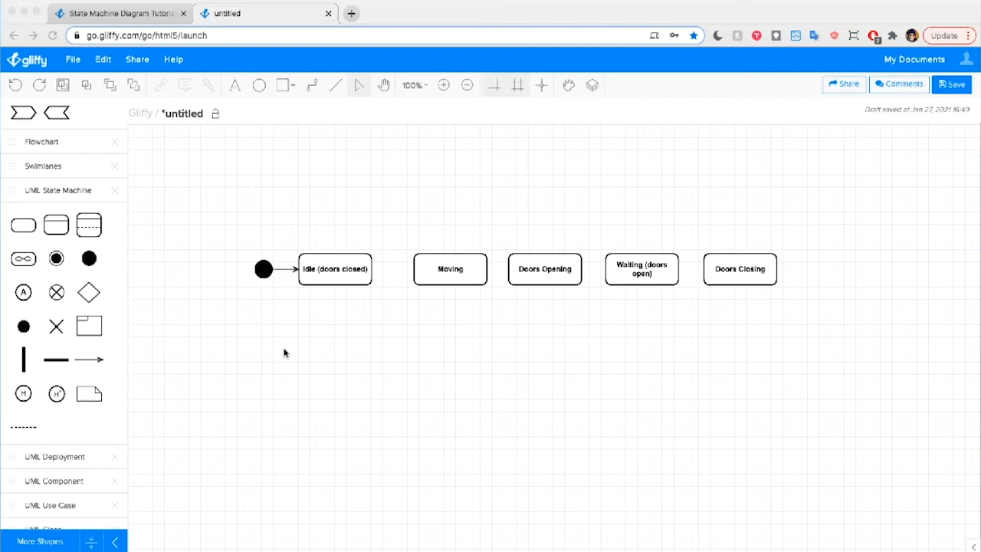
mouse_move(90, 366)
type("Button Pressed")
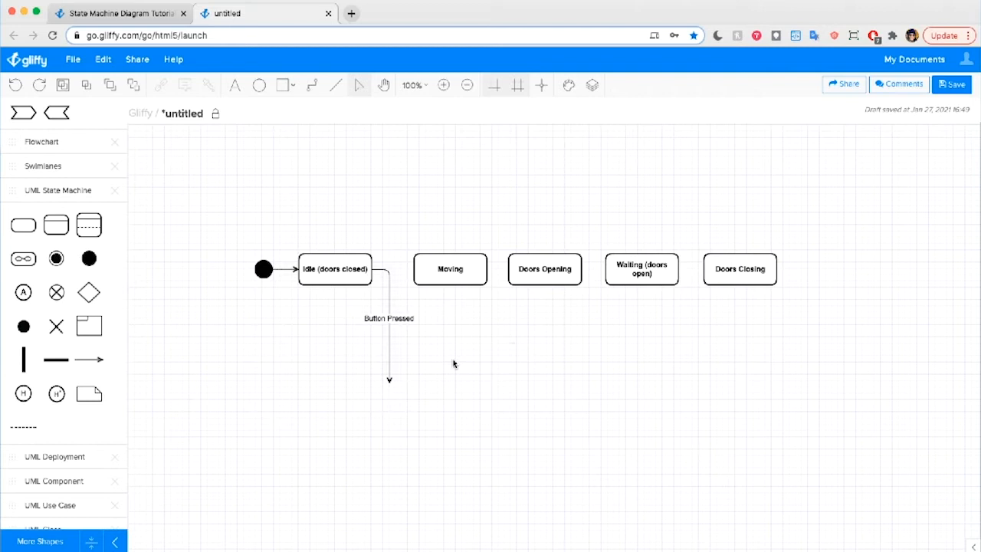
mouse_move(390, 356)
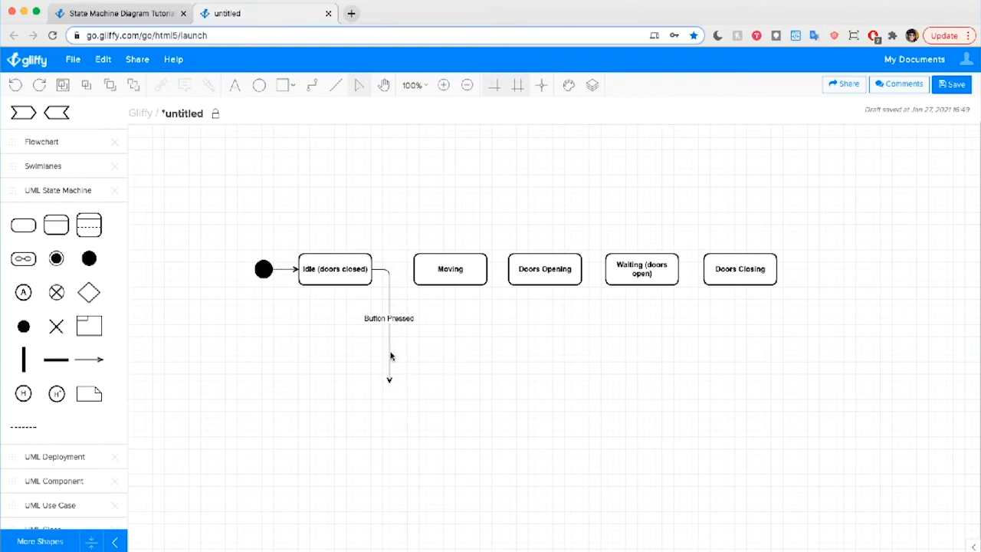
- Select the states from Moving to Doors Closing to make room after Button Pressed
left_click(449, 269)
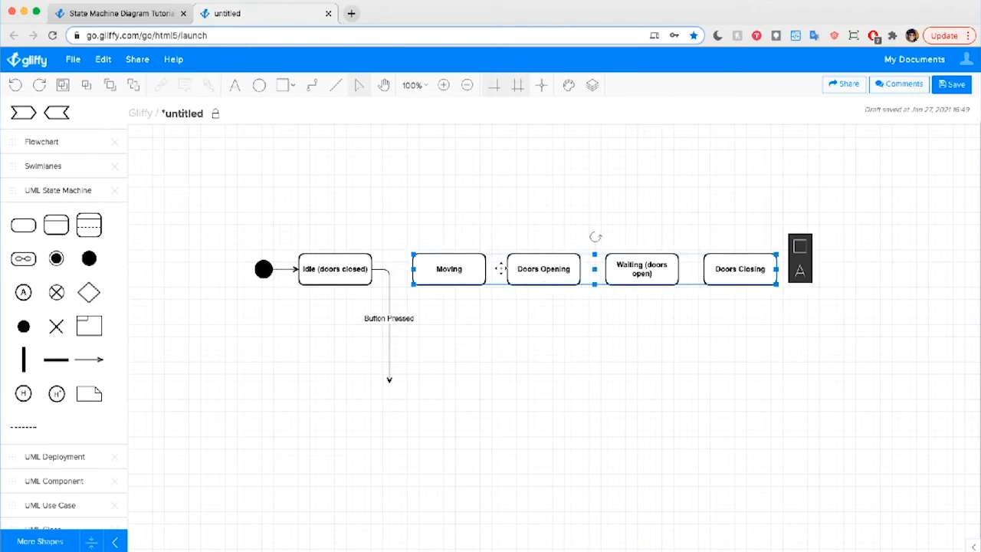
- Move Moving below the row and link the choice diamond to Doors Opening with Current Floor
left_click(525, 412)
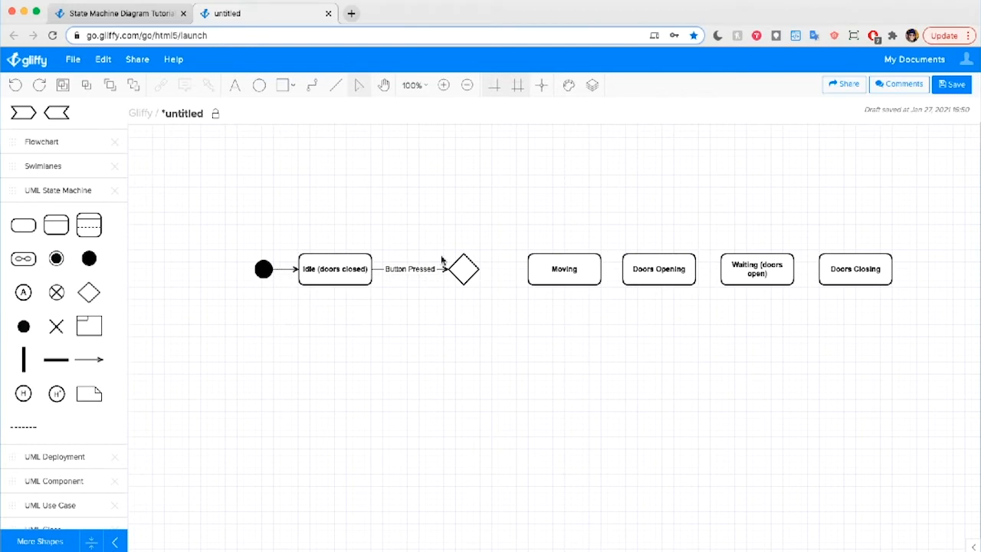
mouse_move(520, 339)
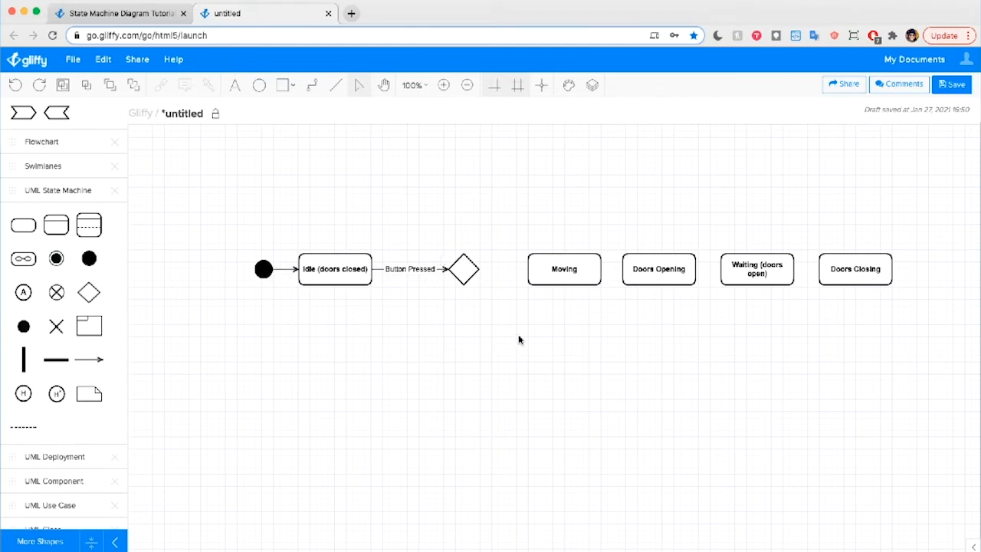
mouse_move(520, 322)
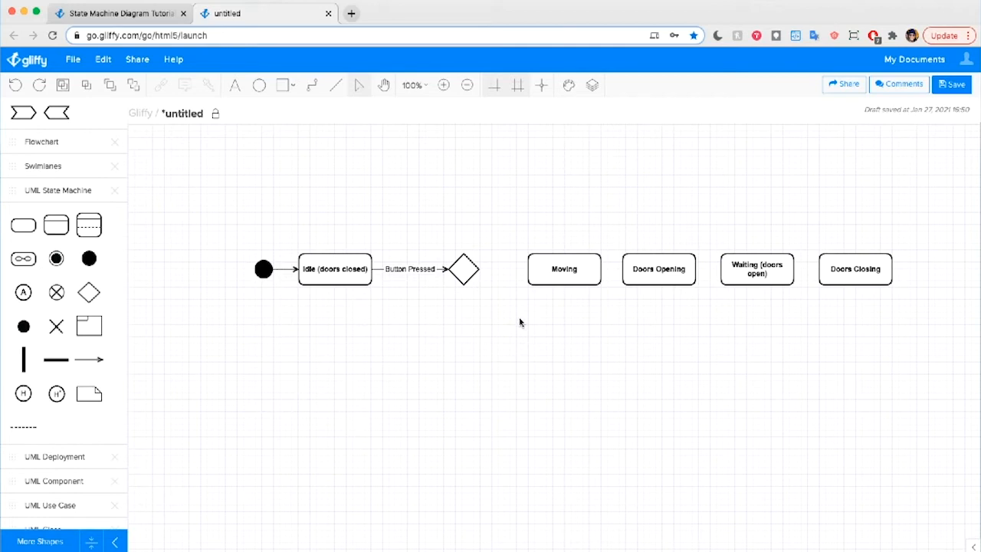
mouse_move(580, 260)
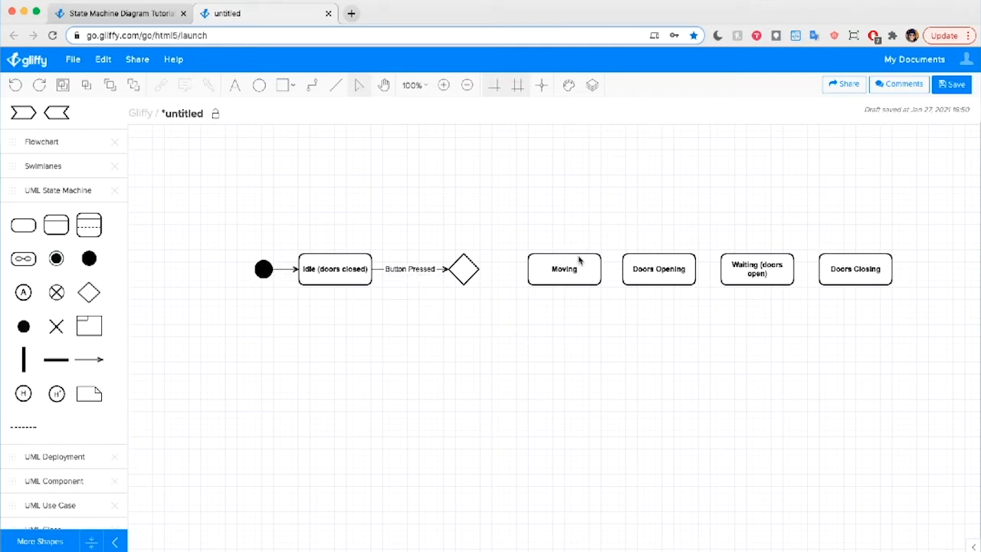
left_click_drag(564, 268, 456, 397)
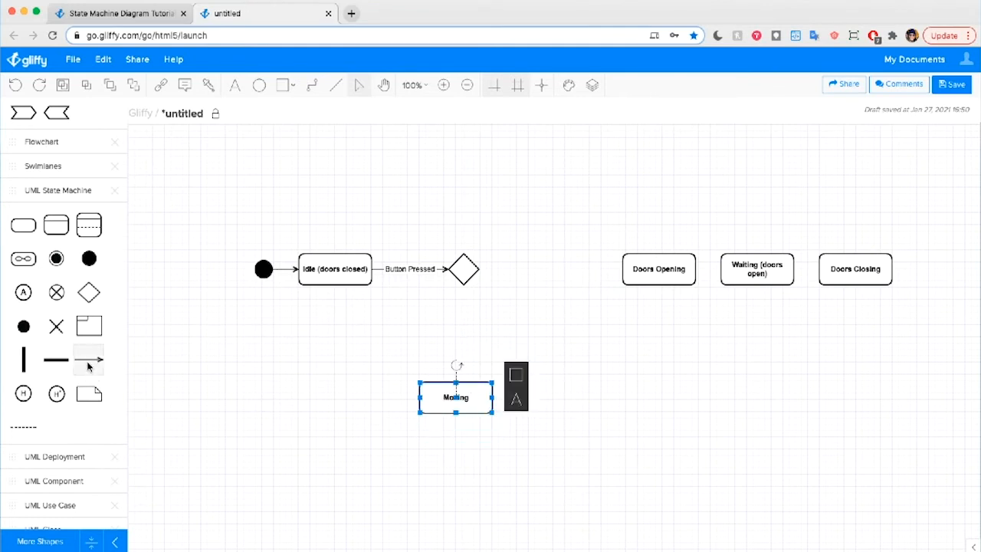
left_click_drag(464, 269, 547, 314)
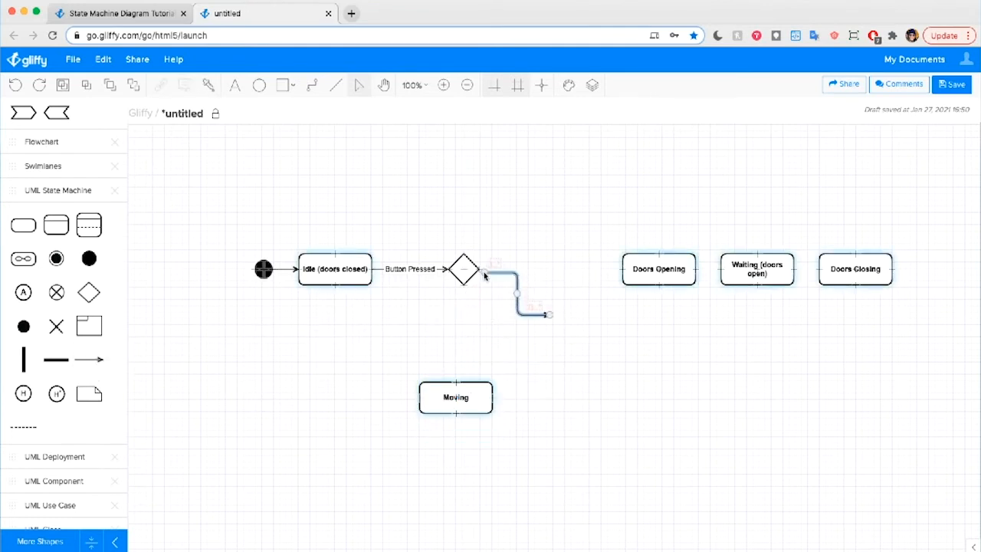
left_click_drag(548, 314, 628, 257)
type("Current F")
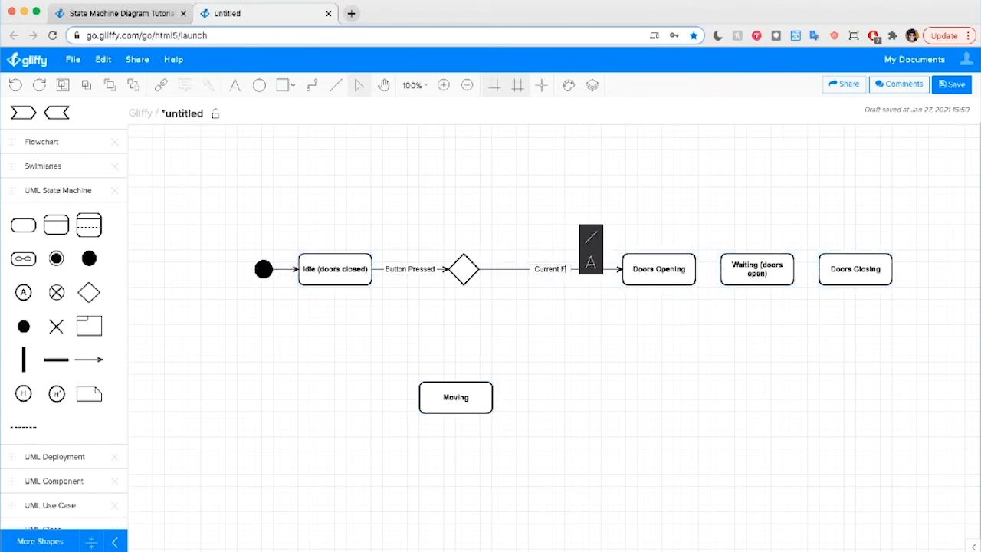
left_click(644, 268)
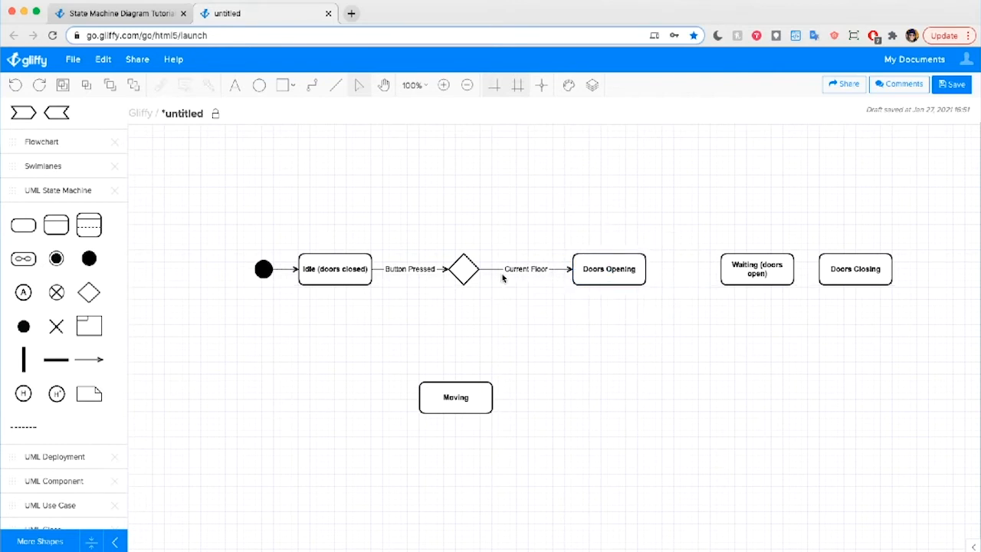
mouse_move(473, 312)
type("Different Floor")
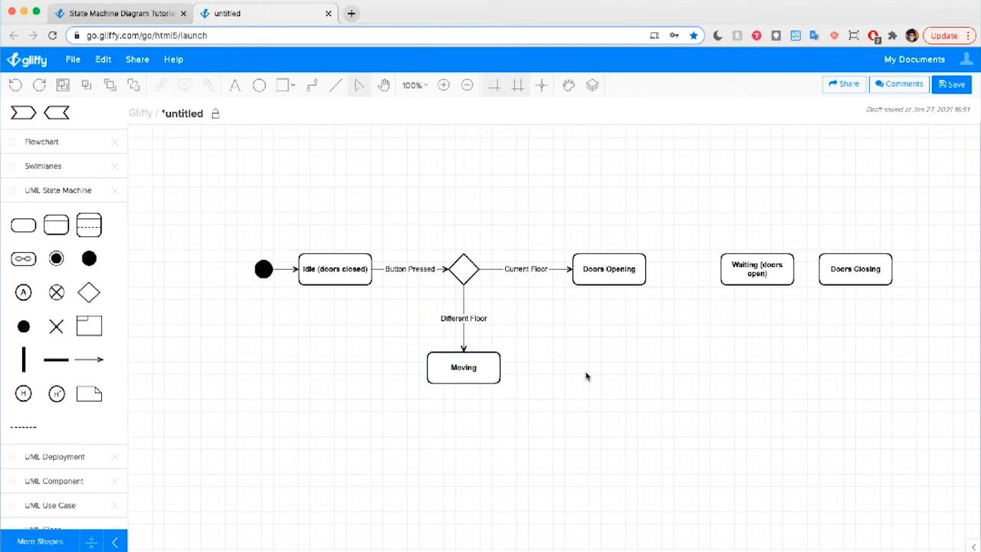
mouse_move(412, 277)
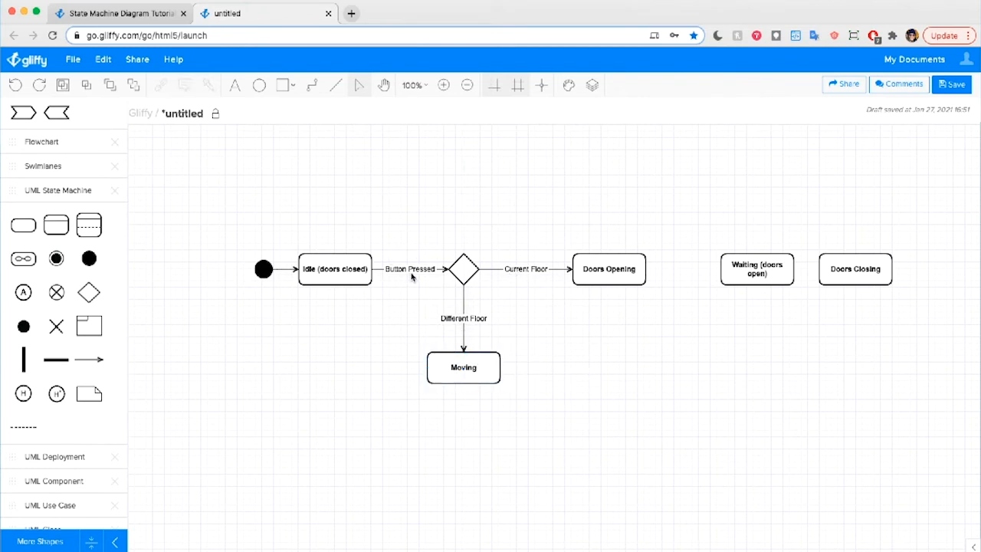
mouse_move(534, 275)
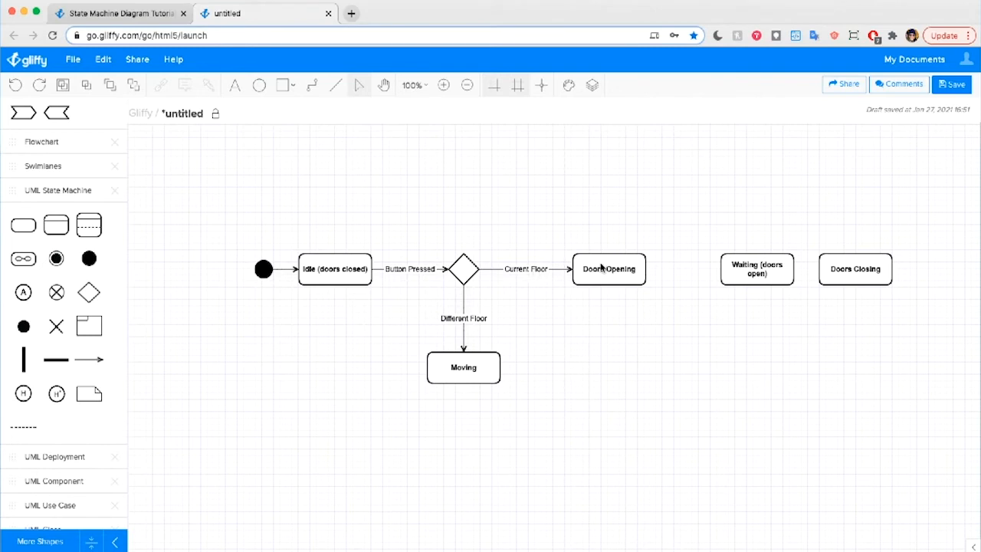
mouse_move(371, 299)
type("Reaches Floor")
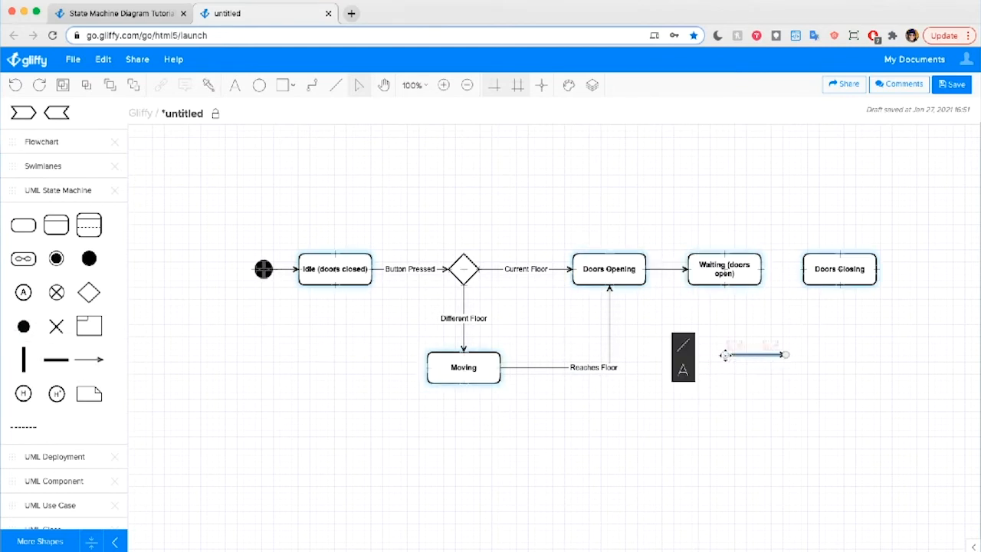
- Connect Waiting (doors open) to Doors Closing with a transition arrow
left_click_drag(726, 354, 783, 354)
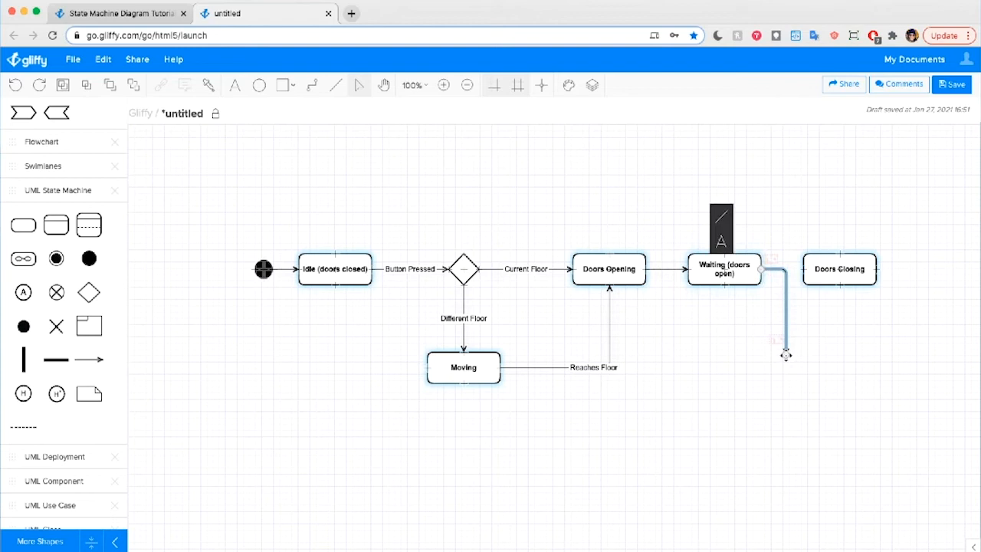
left_click_drag(785, 354, 800, 268)
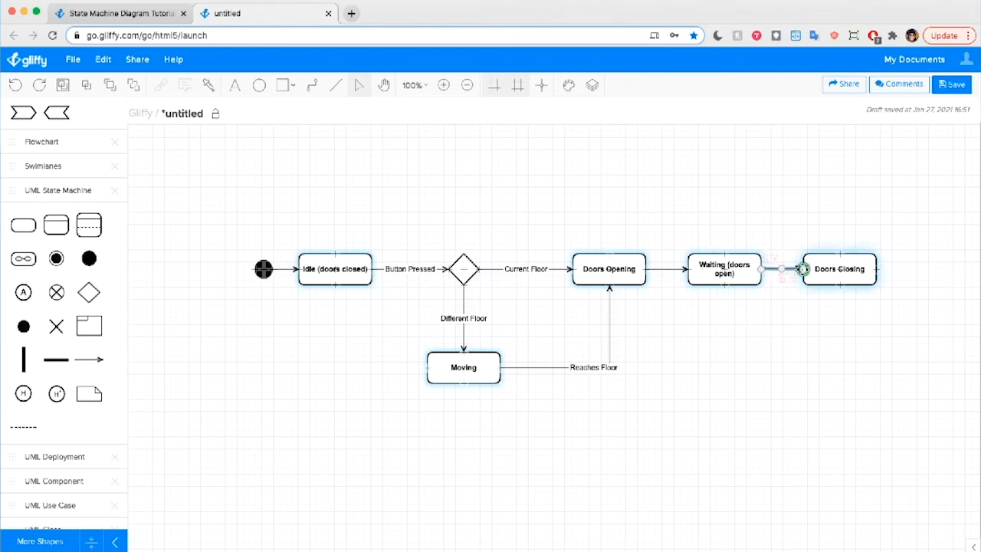
left_click(792, 383)
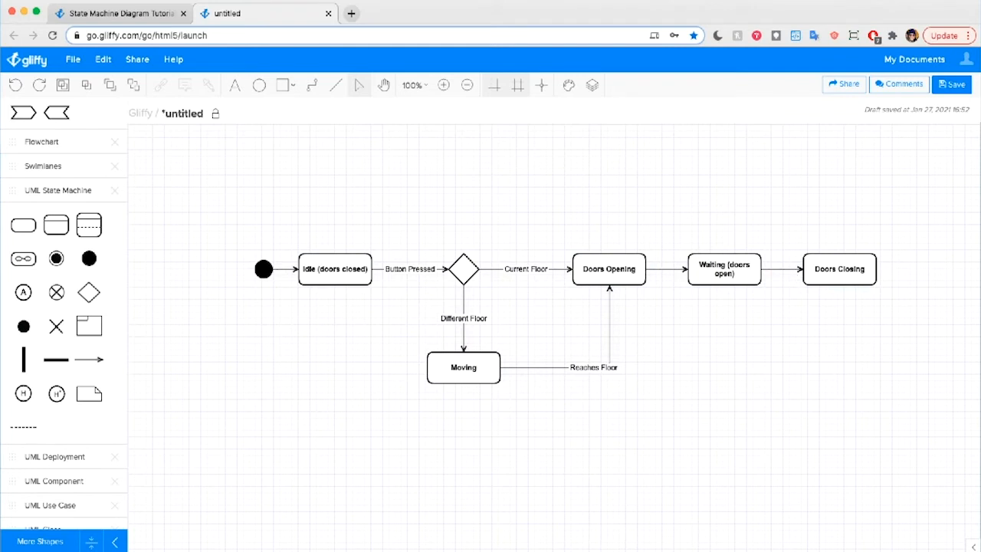
mouse_move(879, 241)
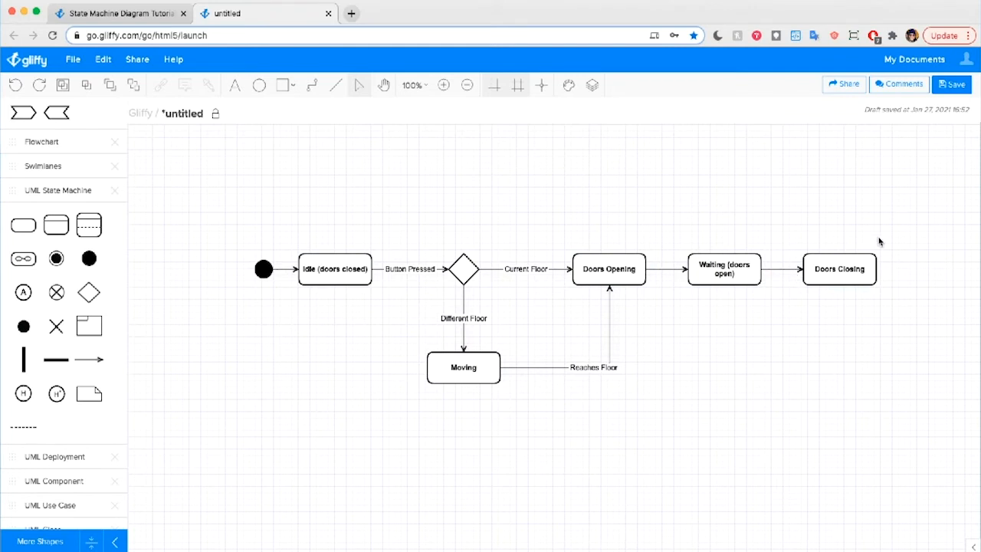
mouse_move(794, 321)
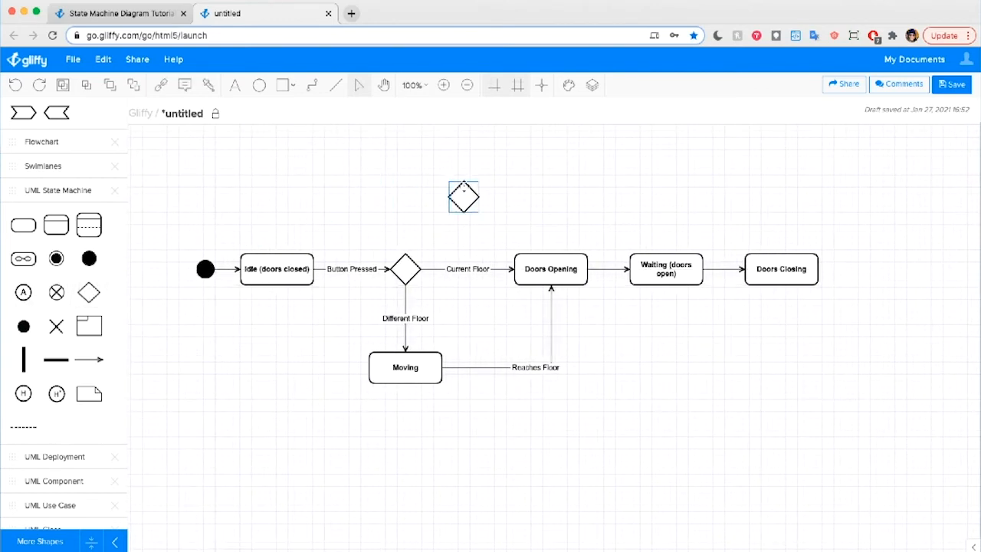
- Place a second choice diamond after Doors Closing with a transition looping back to Moving
left_click_drag(464, 196, 858, 268)
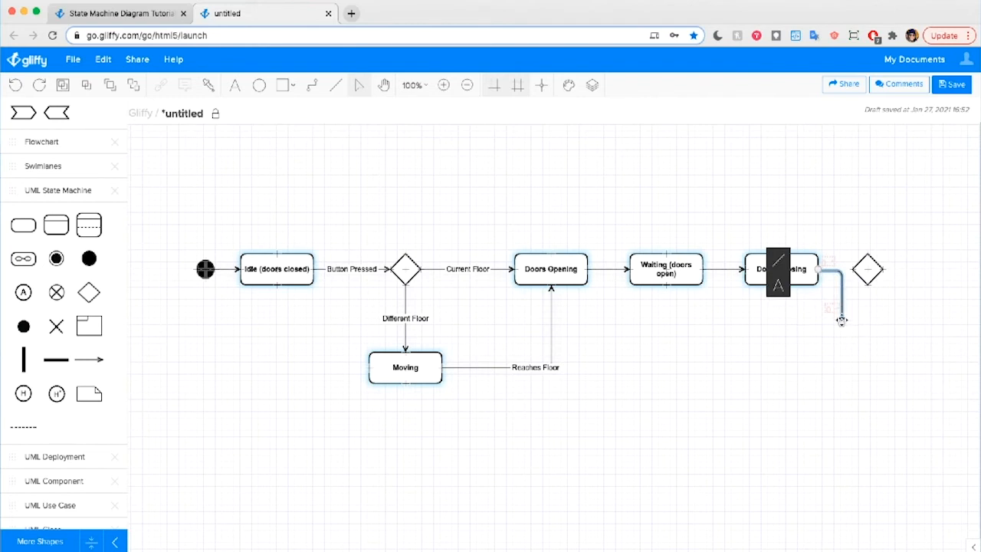
left_click(666, 343)
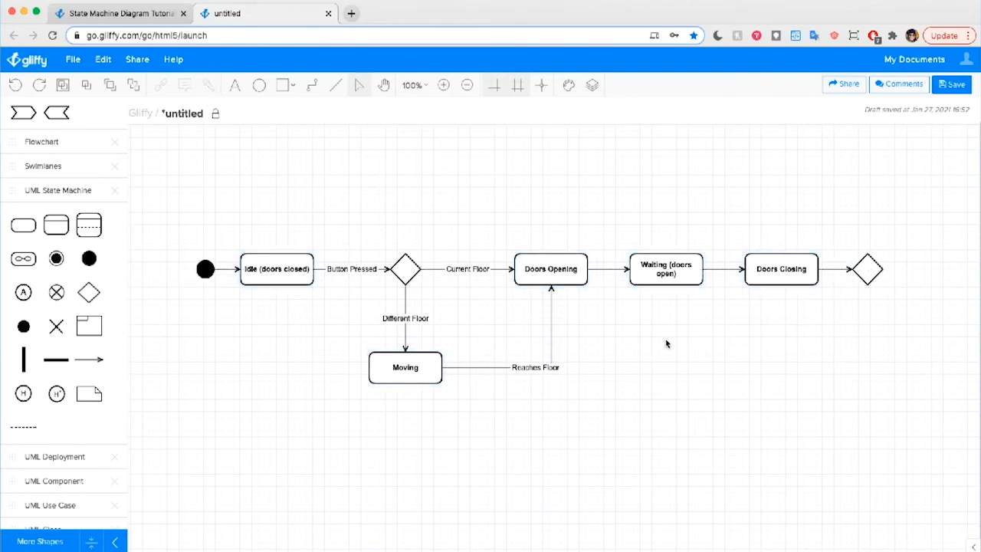
mouse_move(125, 376)
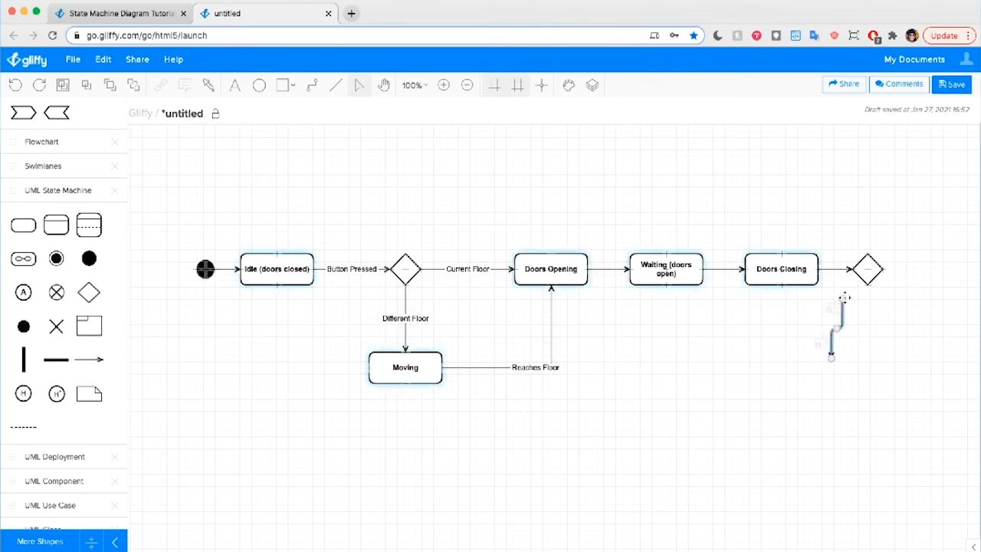
left_click_drag(831, 356, 490, 448)
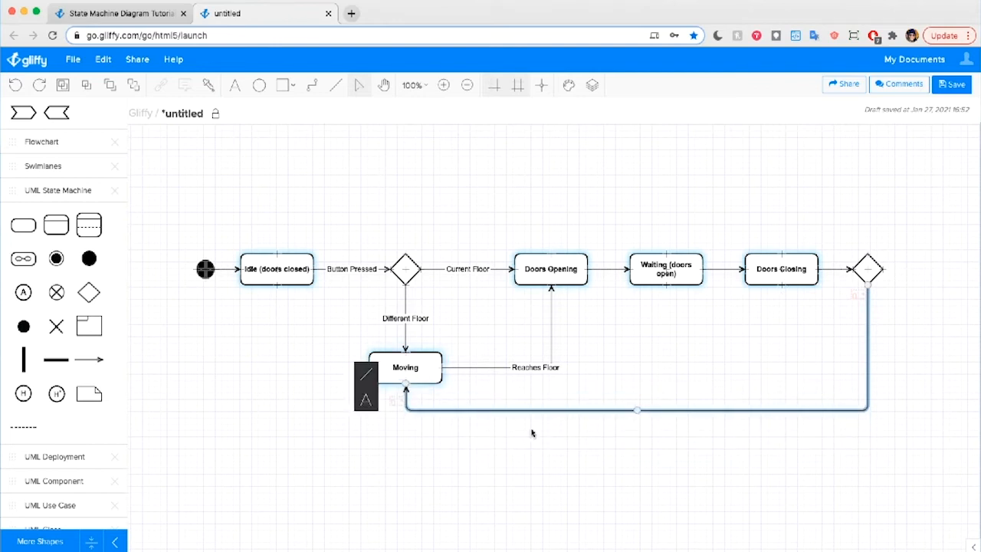
left_click(533, 433)
type("Button Pres")
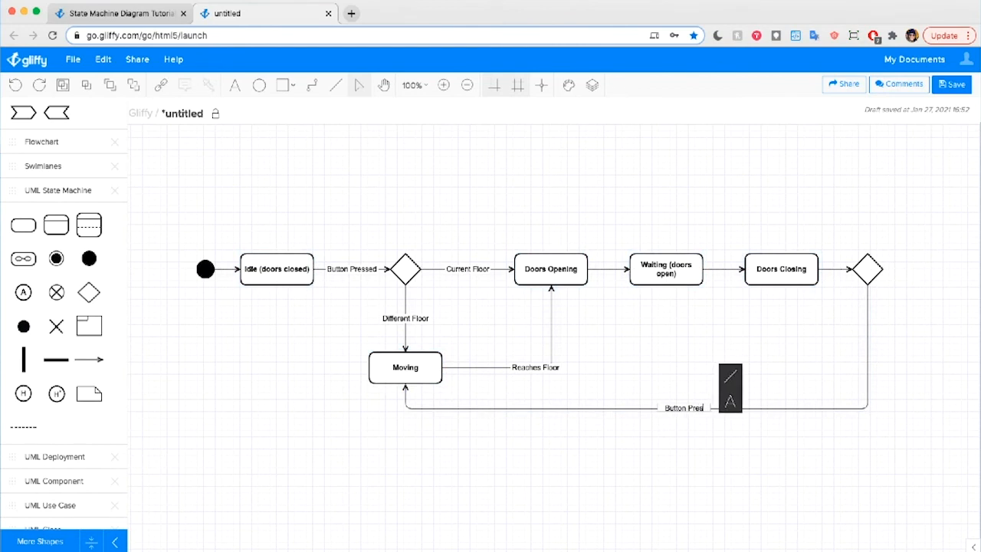
- Move the loop's Button Pressed label up beside the right diamond
left_click(684, 407)
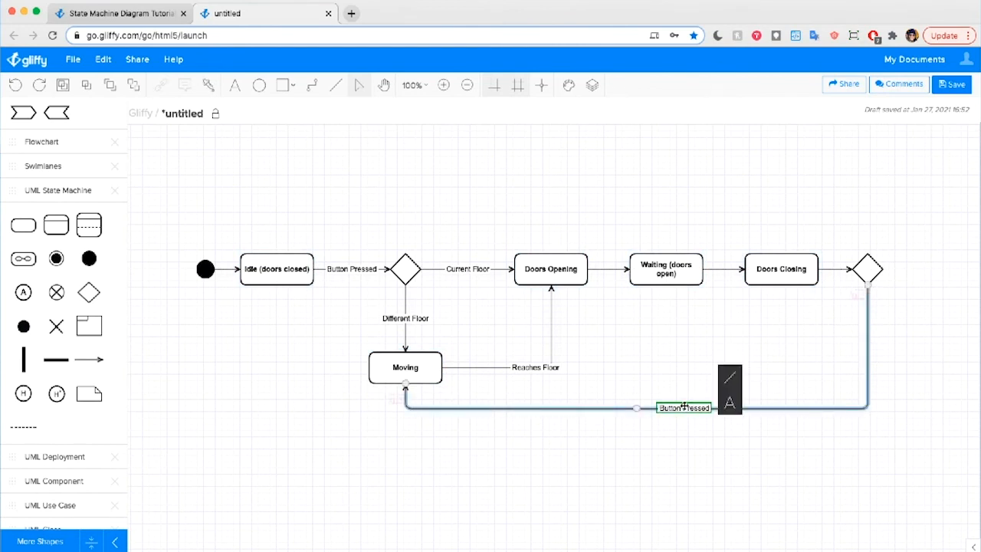
left_click_drag(682, 406, 866, 311)
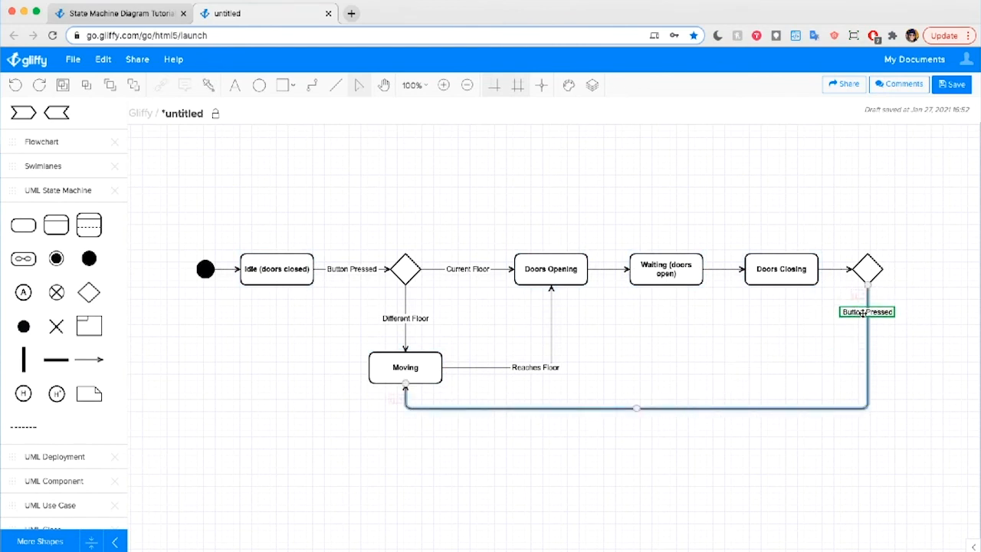
left_click(730, 373)
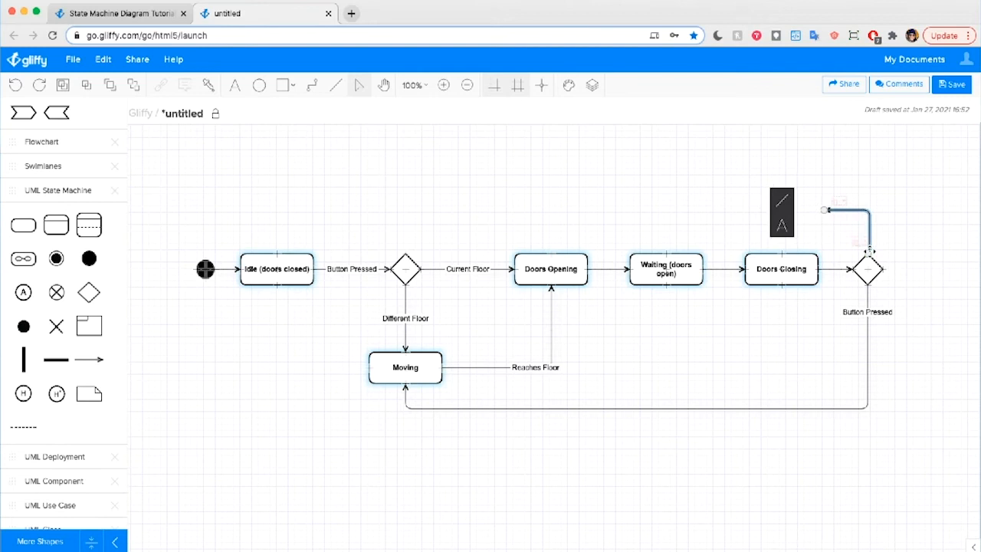
- Route a No Input transition from the right diamond over the top back to Idle (doors closed)
left_click_drag(823, 210, 664, 161)
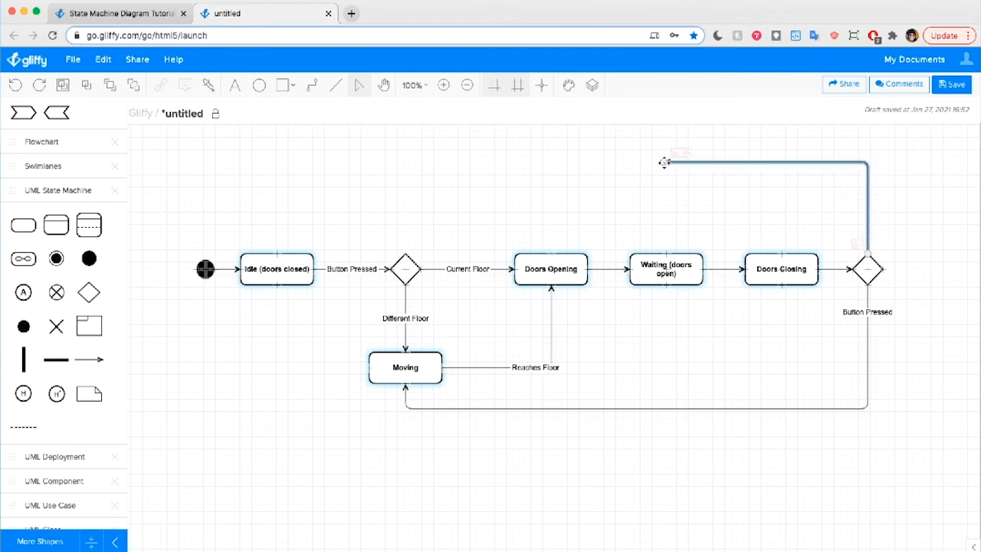
left_click_drag(663, 161, 276, 252)
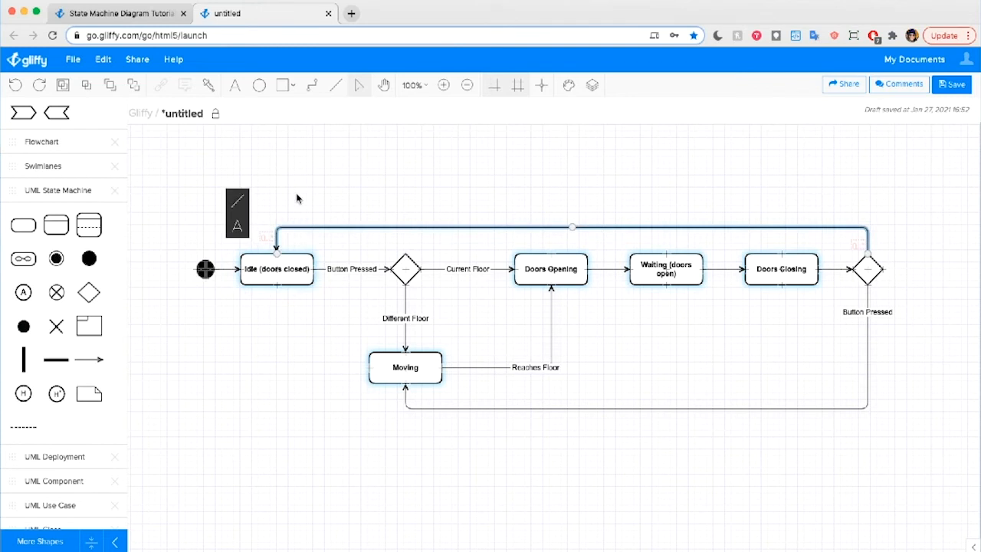
mouse_move(396, 194)
type("No Input")
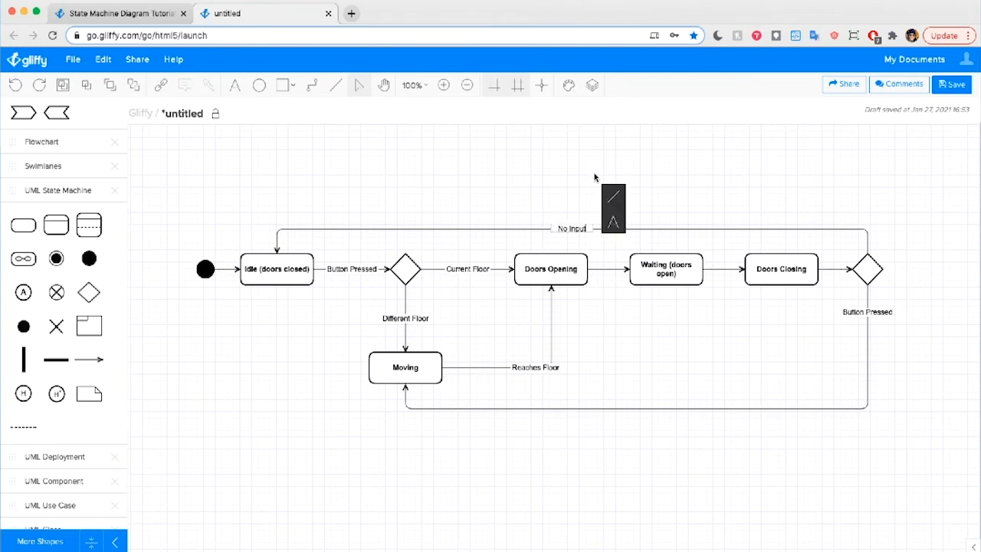
left_click(571, 229)
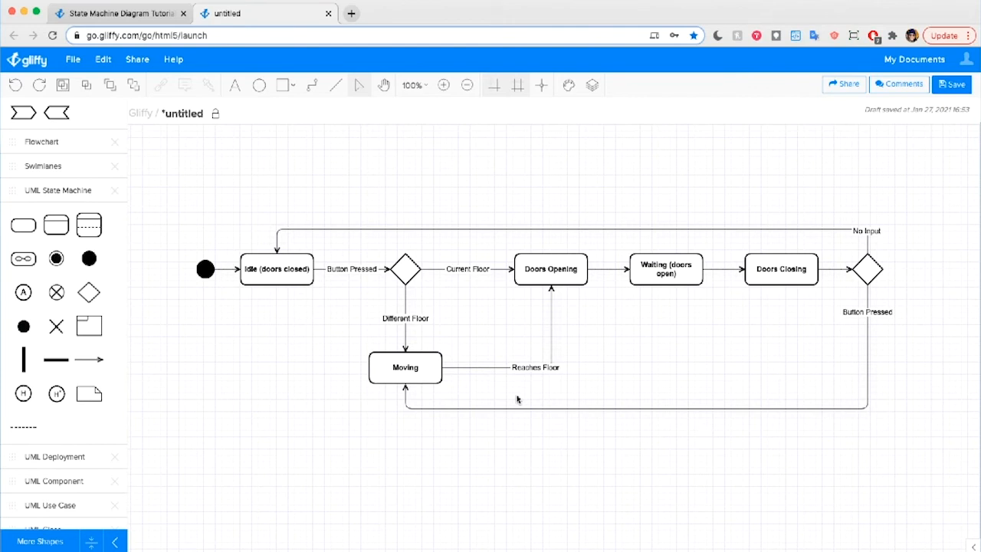
mouse_move(56, 291)
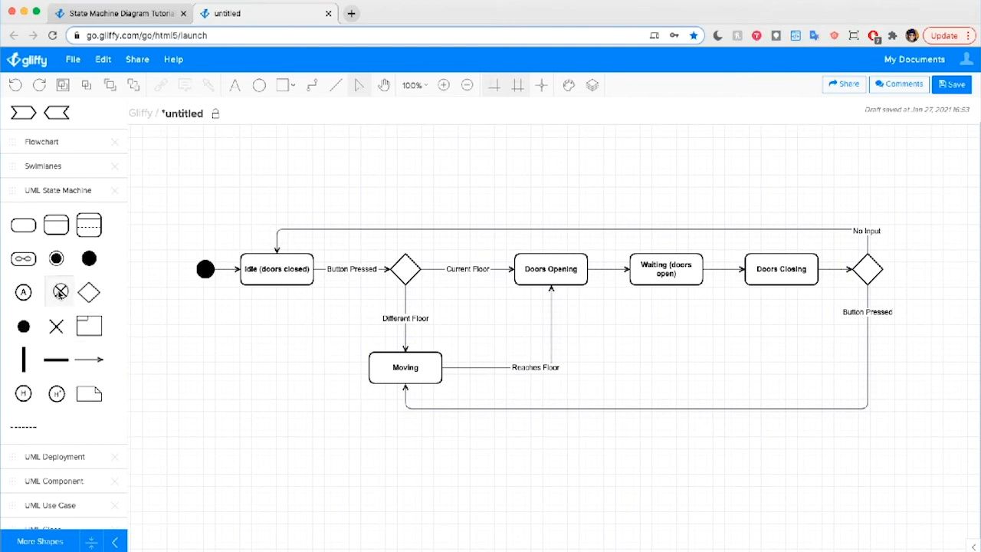
- Place a terminate symbol and a final state above the Idle state as samples
left_click_drag(59, 291, 358, 188)
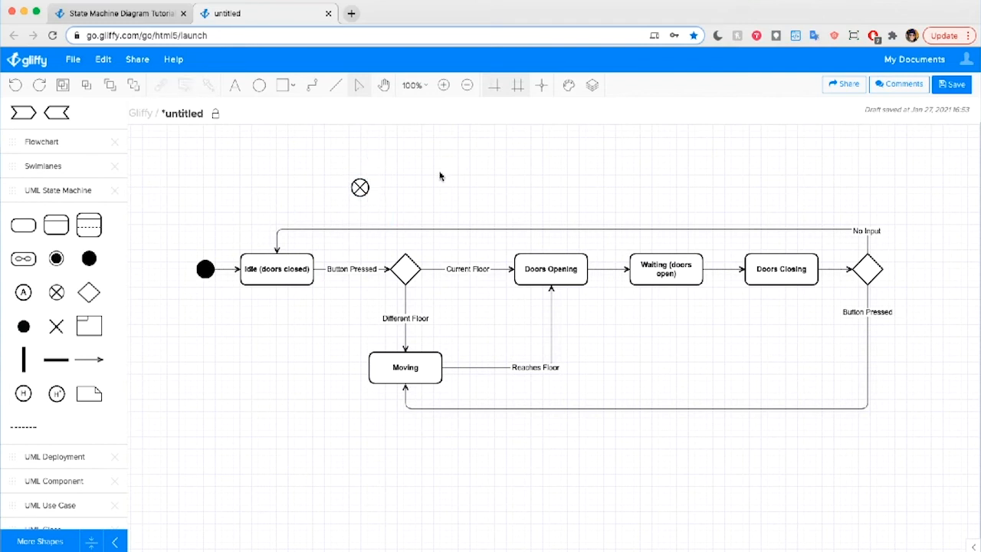
mouse_move(56, 258)
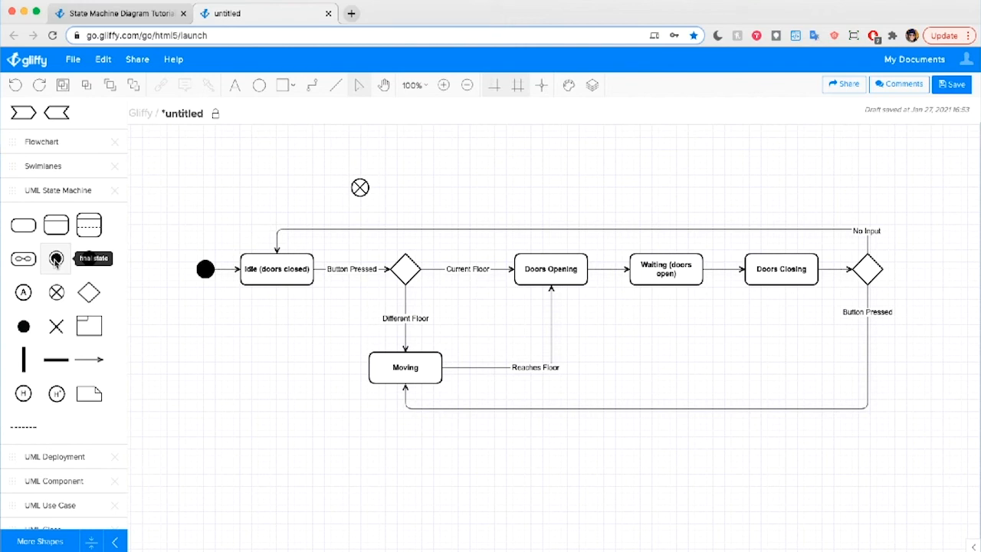
left_click_drag(56, 259, 381, 173)
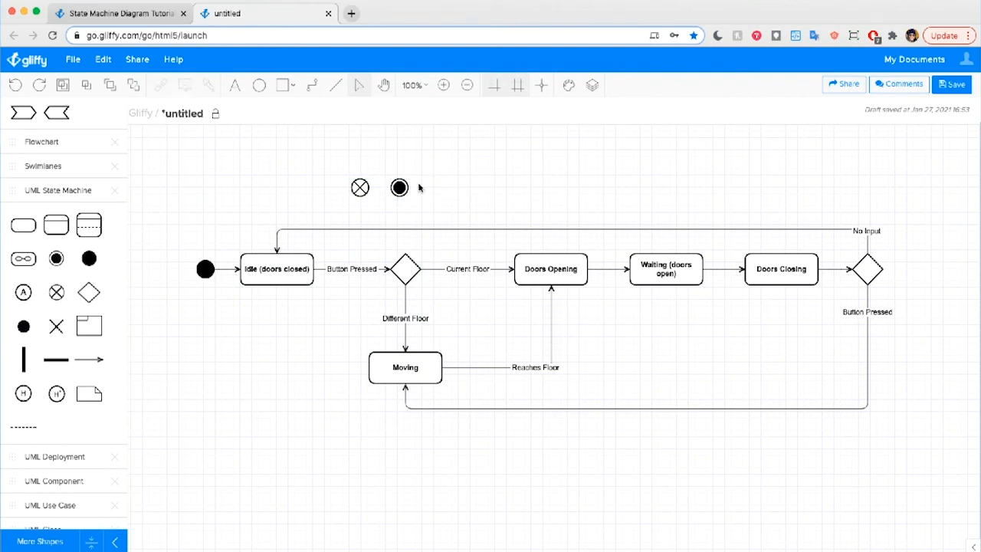
mouse_move(291, 227)
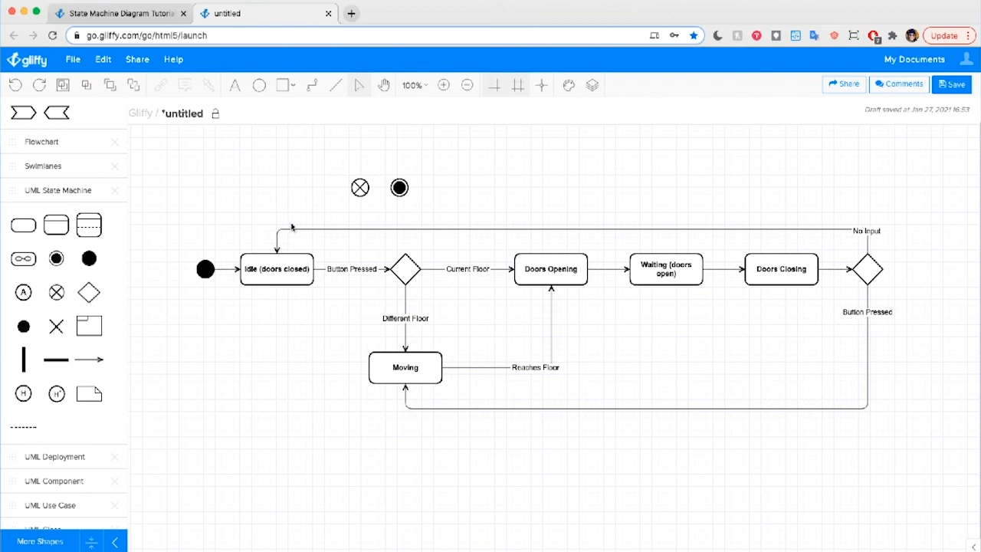
mouse_move(297, 260)
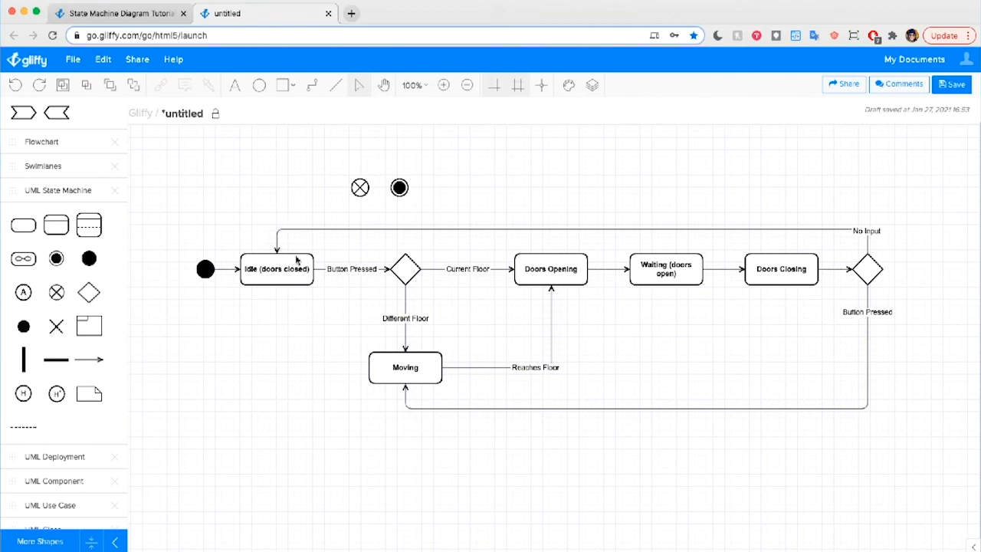
mouse_move(391, 180)
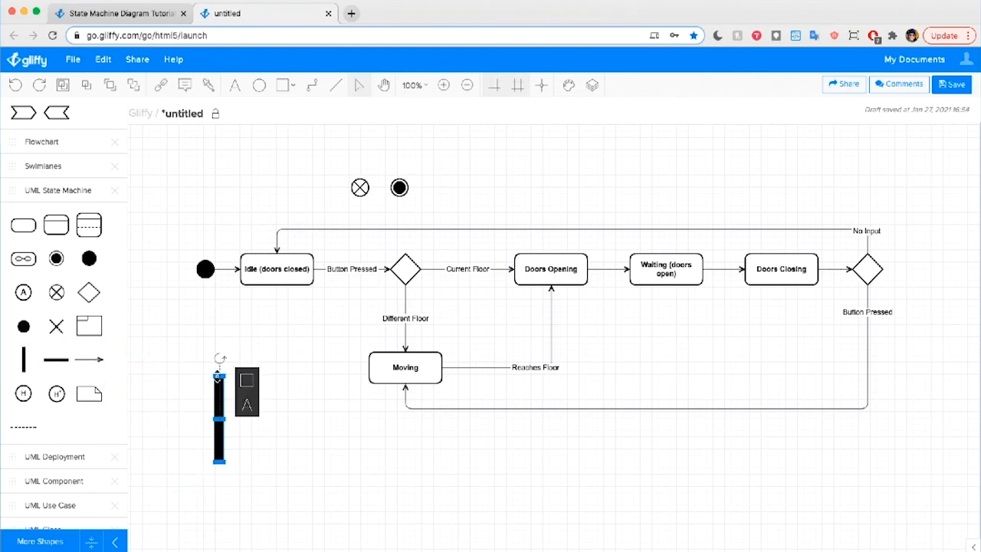
- Add sample bars and a note shape, then delete all sample shapes from the canvas
left_click(218, 444)
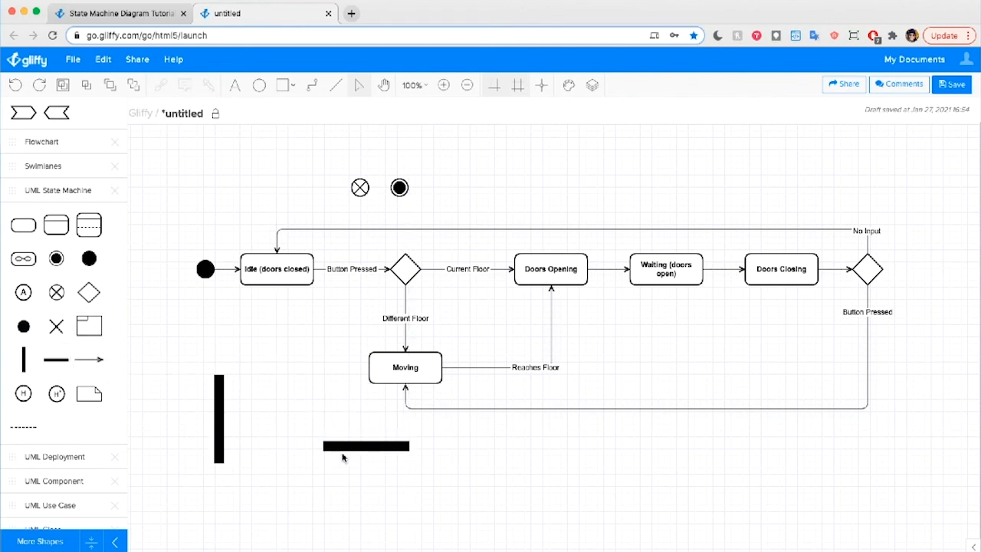
mouse_move(386, 503)
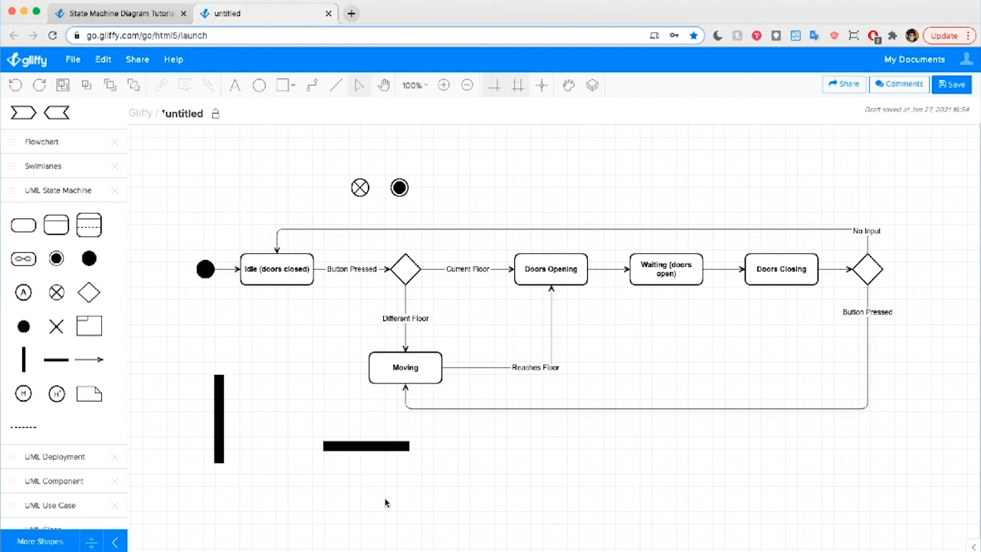
left_click(366, 445)
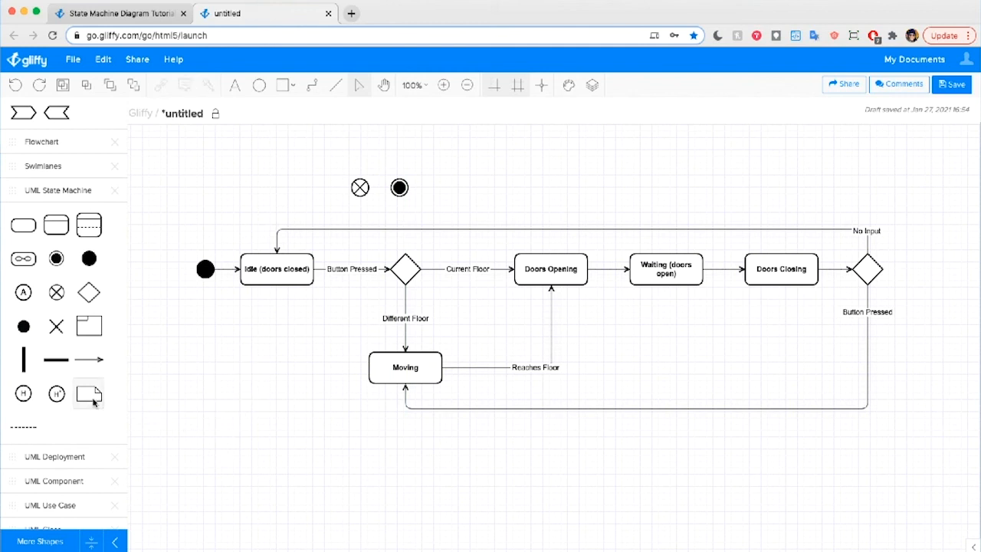
left_click_drag(88, 393, 269, 360)
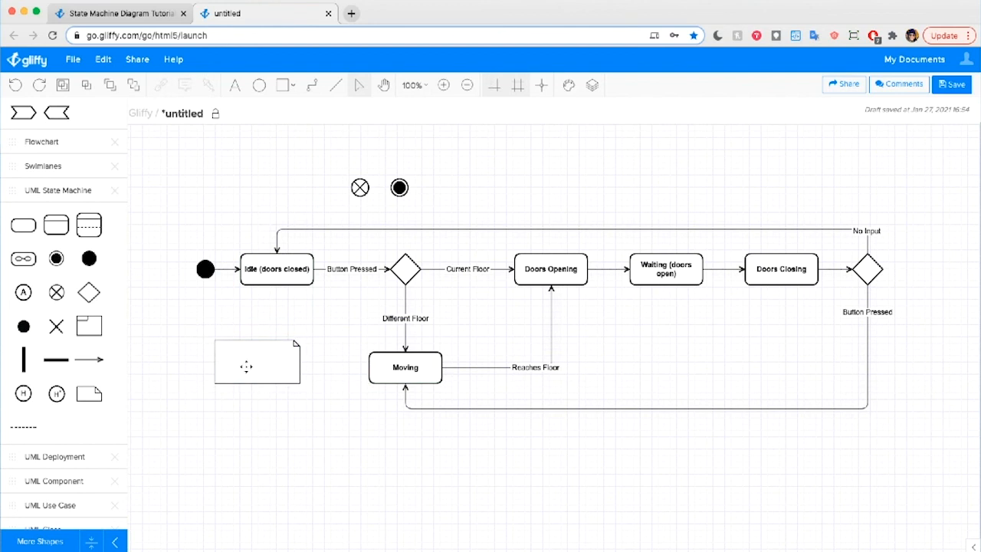
left_click(257, 360)
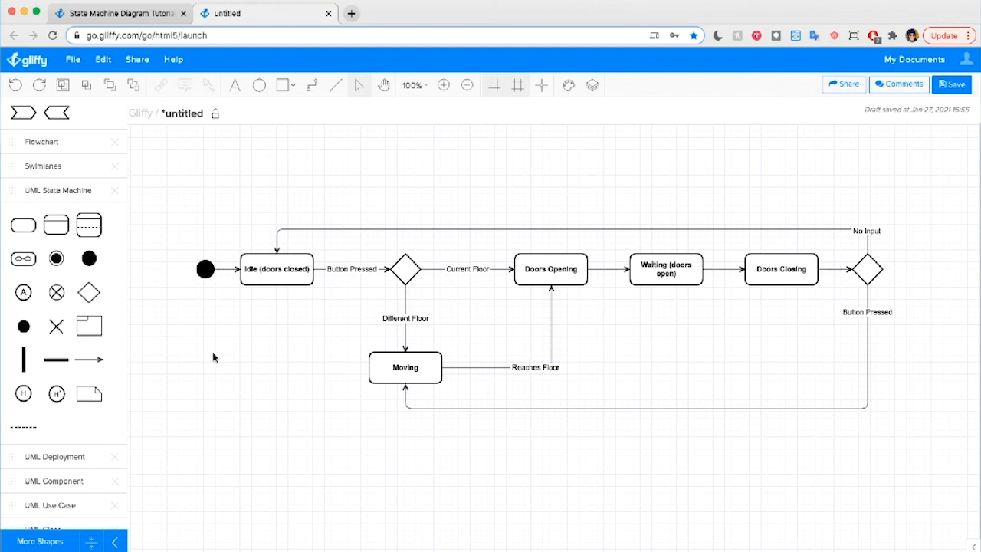
mouse_move(578, 379)
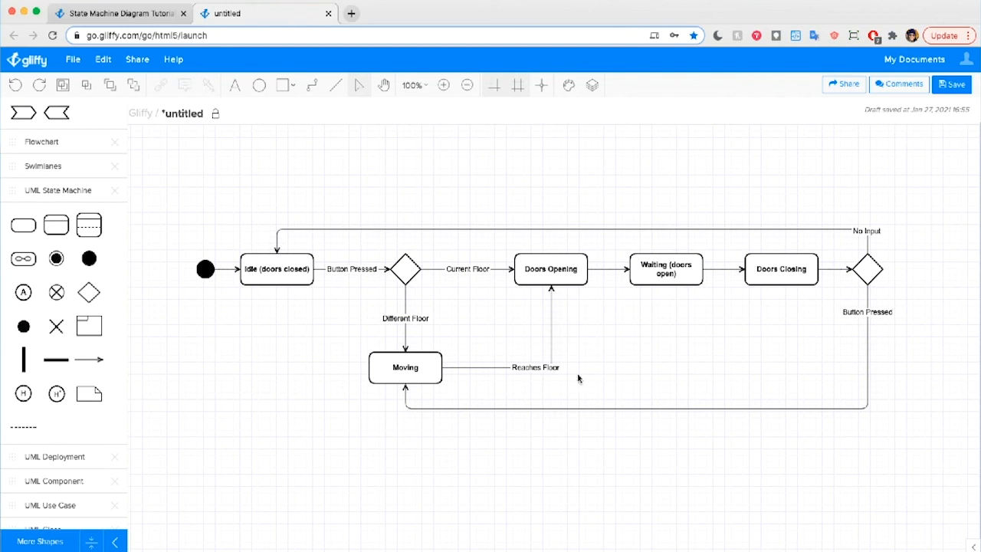
mouse_move(321, 458)
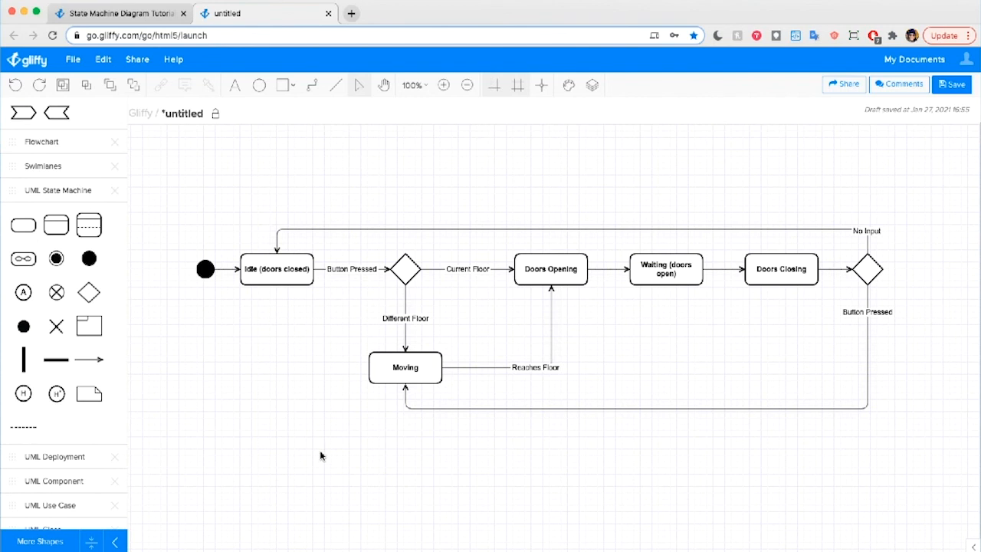
mouse_move(482, 438)
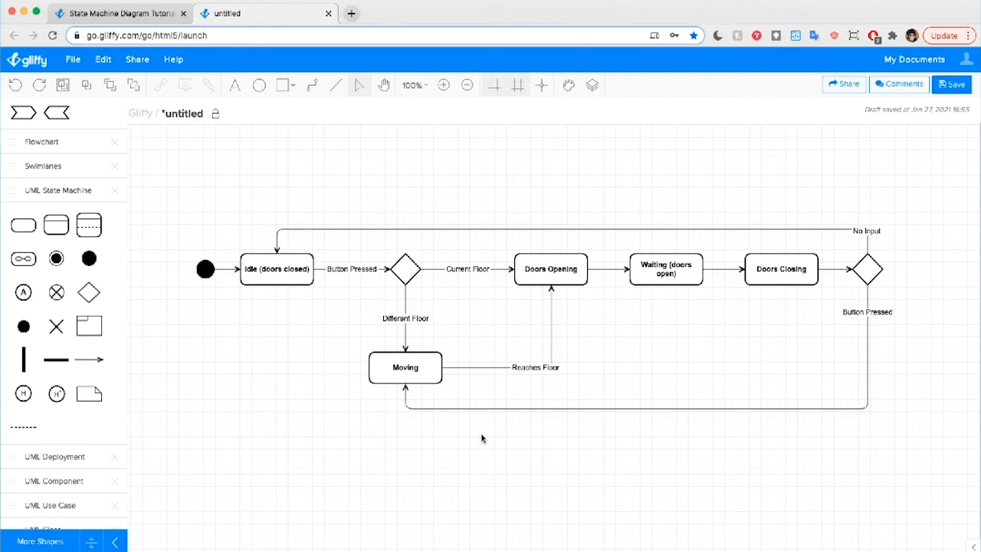
mouse_move(56, 393)
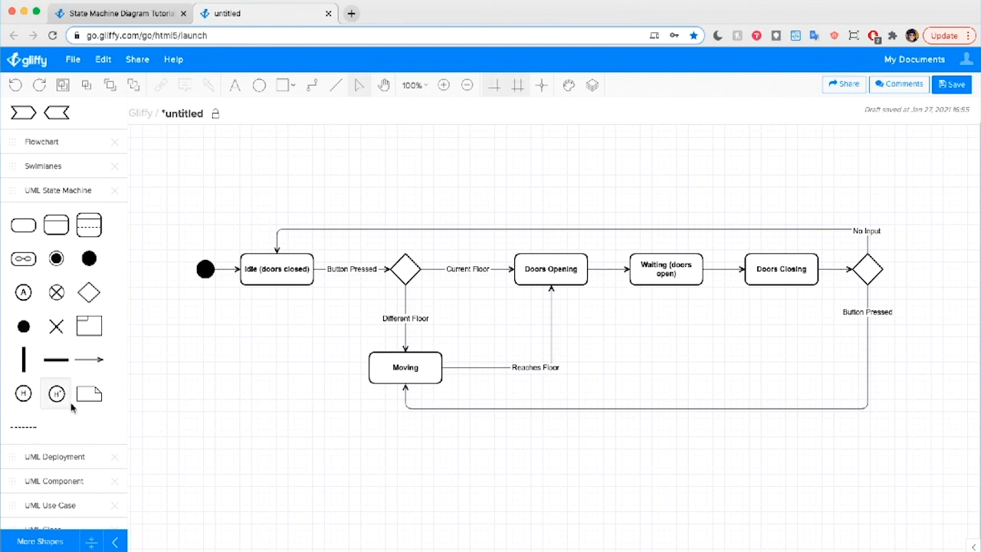
scroll("down", 3)
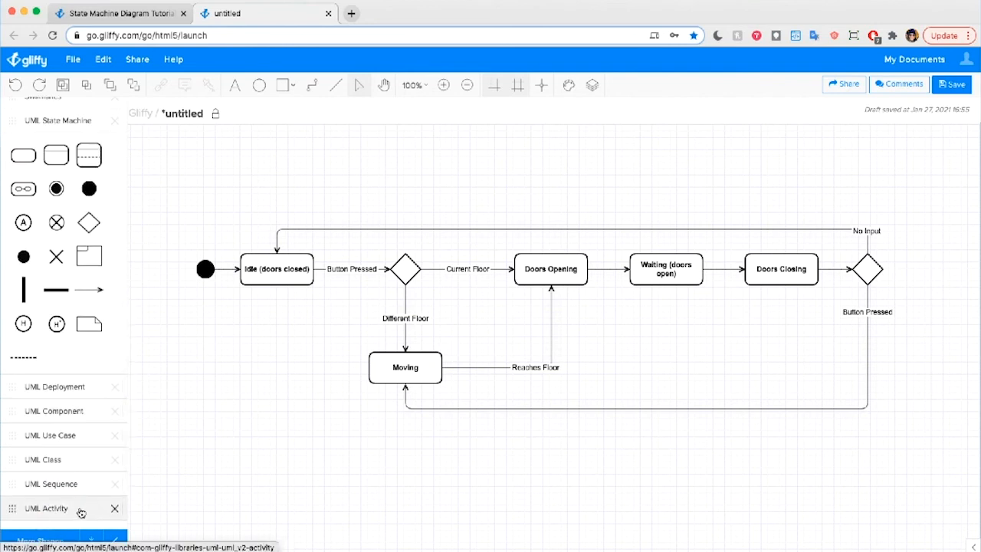